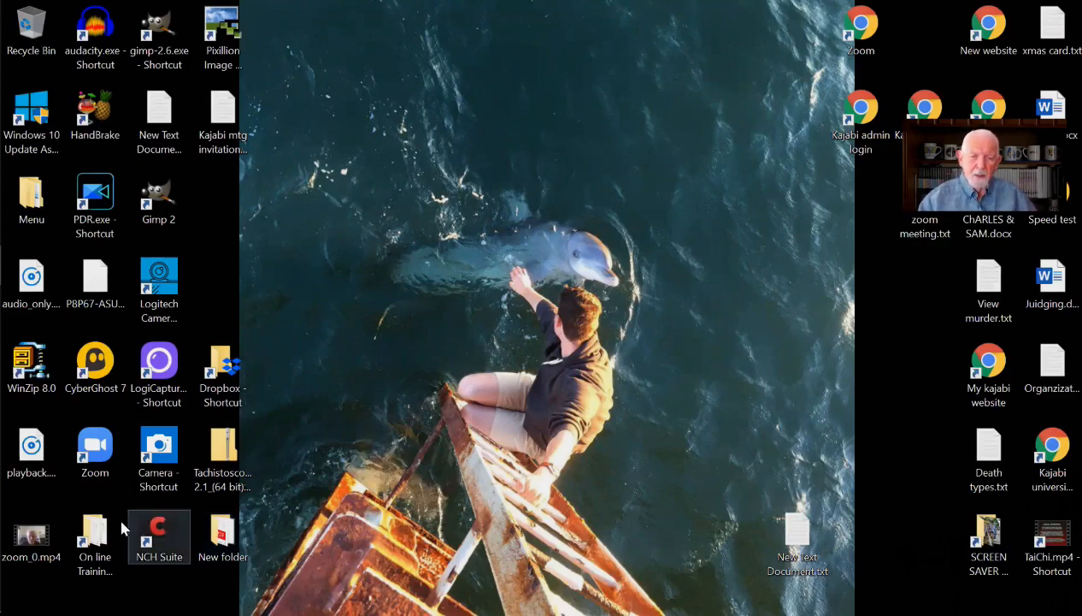
- Extract the Tachistoscope zip archive and go into the resulting New folder on the desktop
{"action": "left_click", "coordinate": [223, 454]}
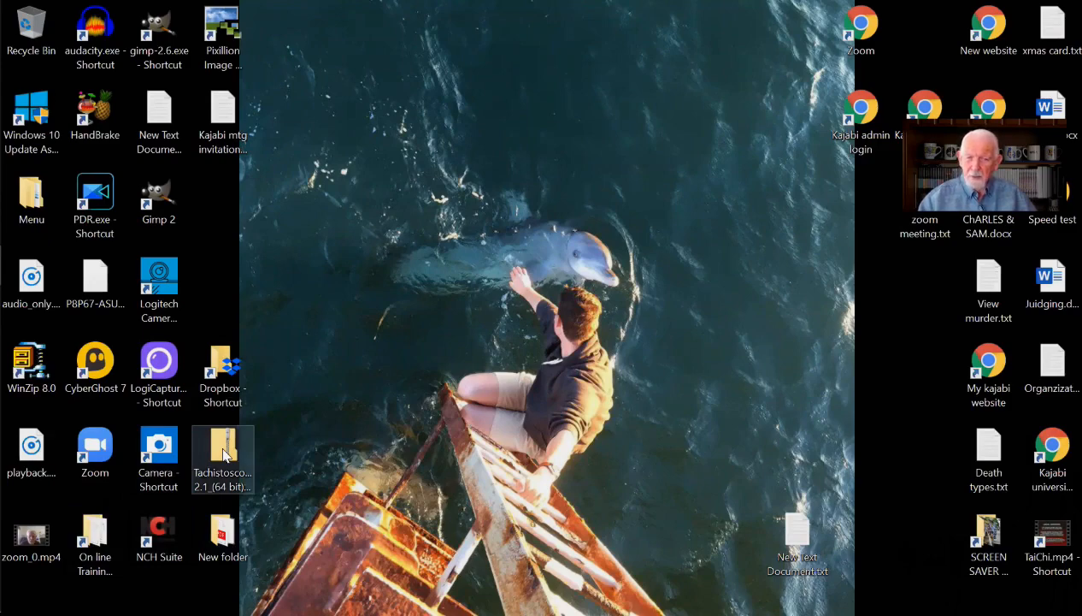
{"action": "left_click", "coordinate": [223, 445]}
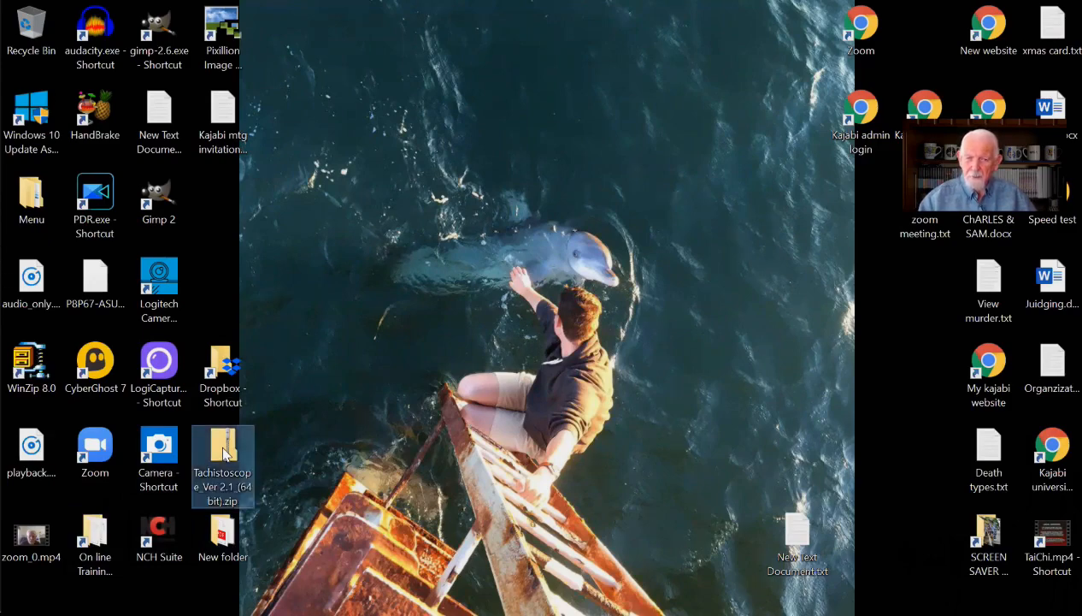
{"action": "double_click", "coordinate": [223, 441]}
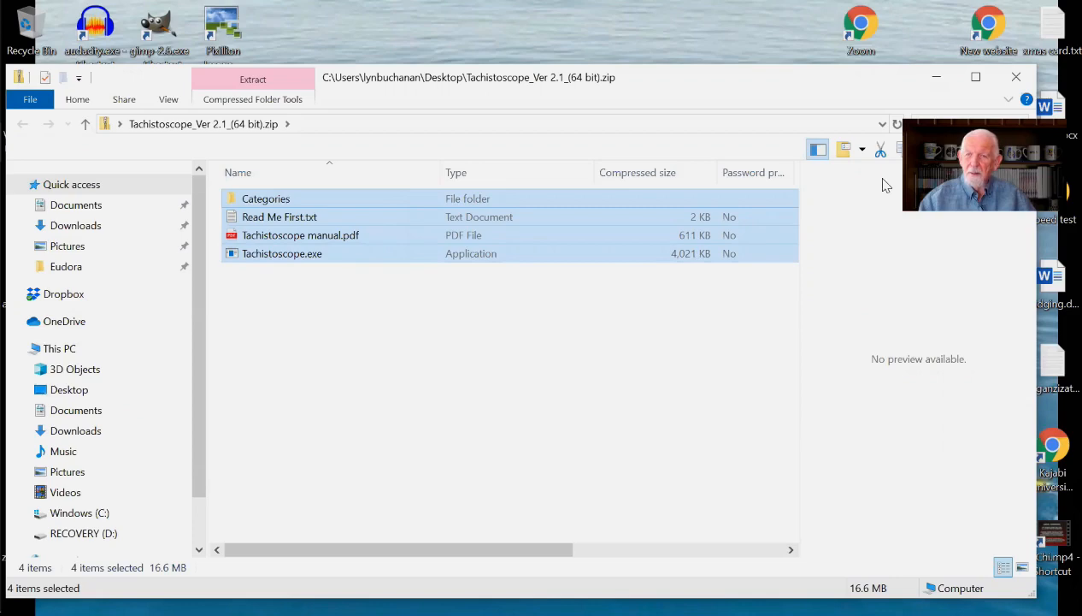
{"action": "mouse_move", "coordinate": [937, 77]}
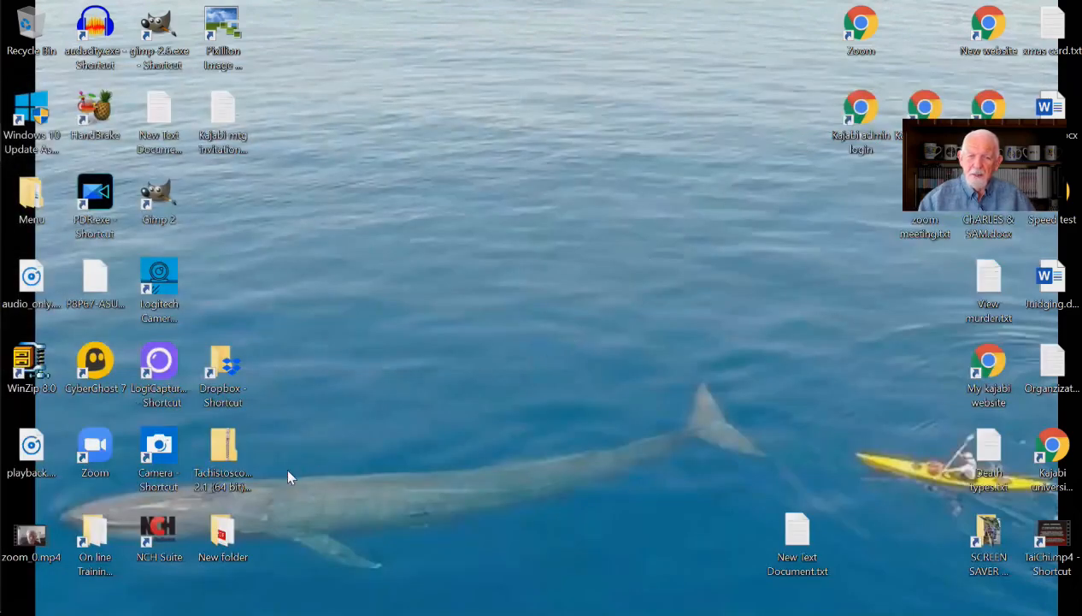
{"action": "left_click", "coordinate": [222, 530]}
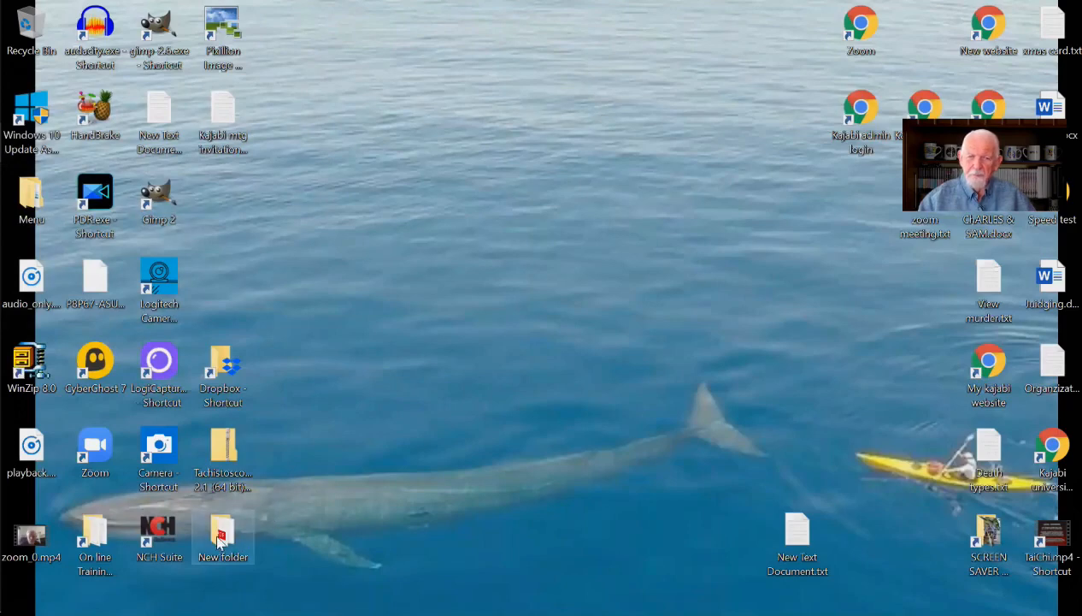
{"action": "double_click", "coordinate": [223, 534]}
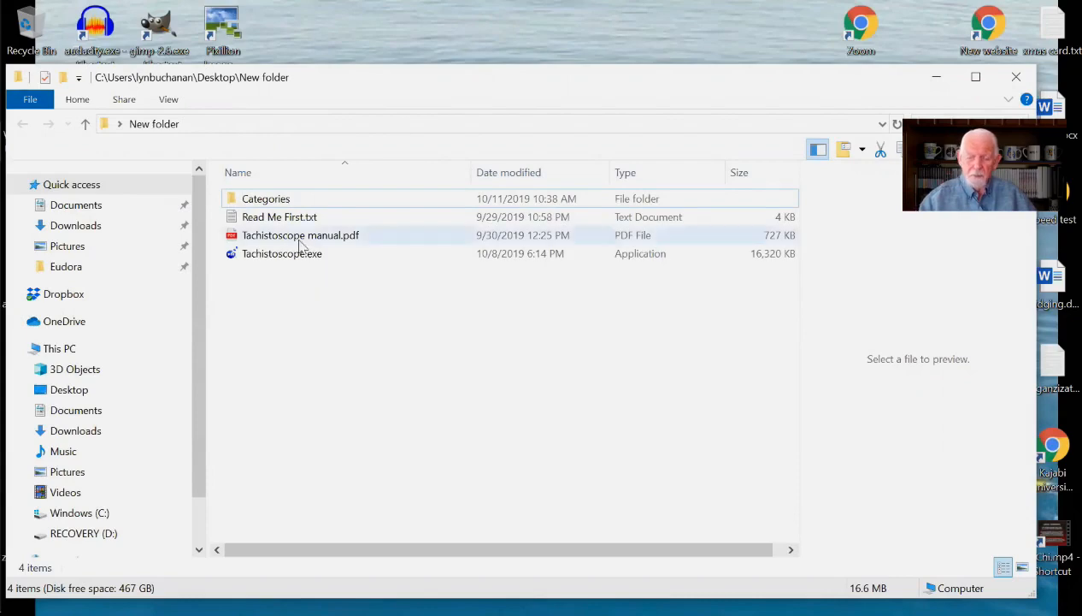
{"action": "mouse_move", "coordinate": [299, 236]}
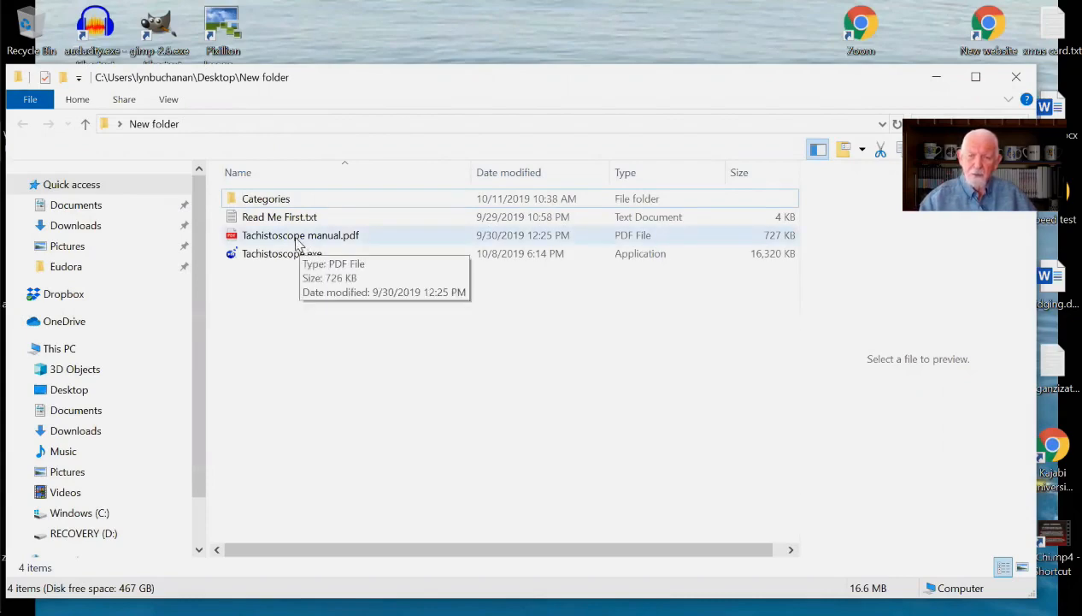
{"action": "mouse_move", "coordinate": [335, 250]}
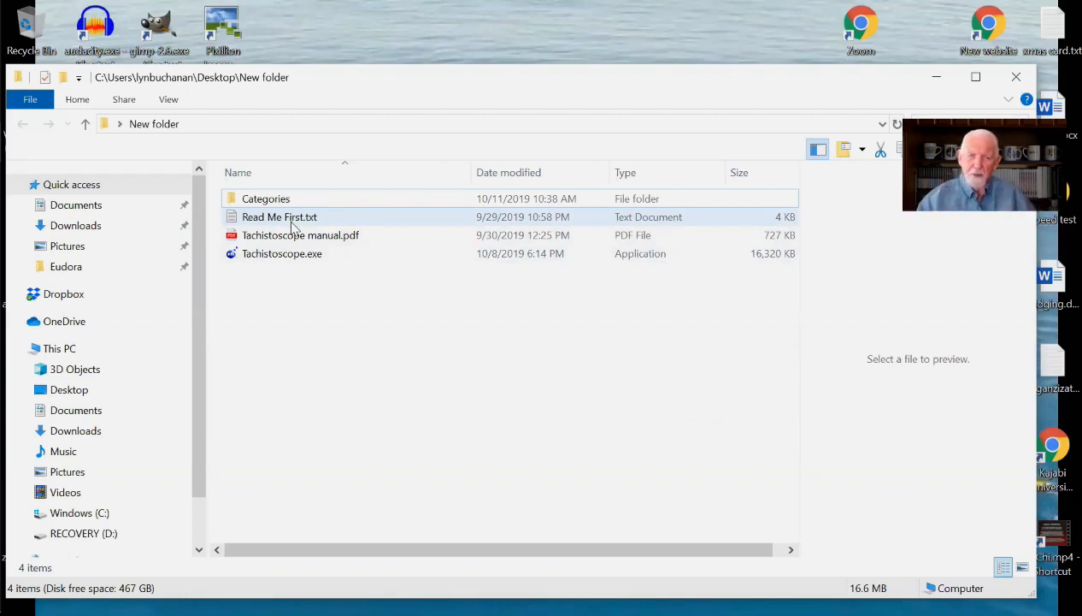
- Look over the extracted files and launch Tachistoscope.exe
{"action": "left_click", "coordinate": [267, 199]}
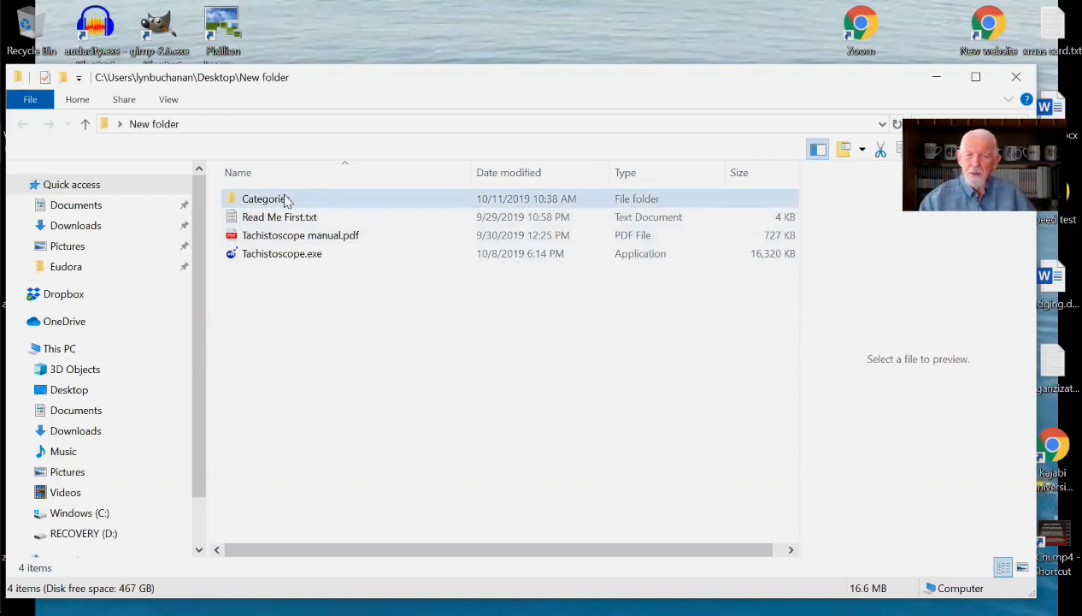
{"action": "mouse_move", "coordinate": [265, 198]}
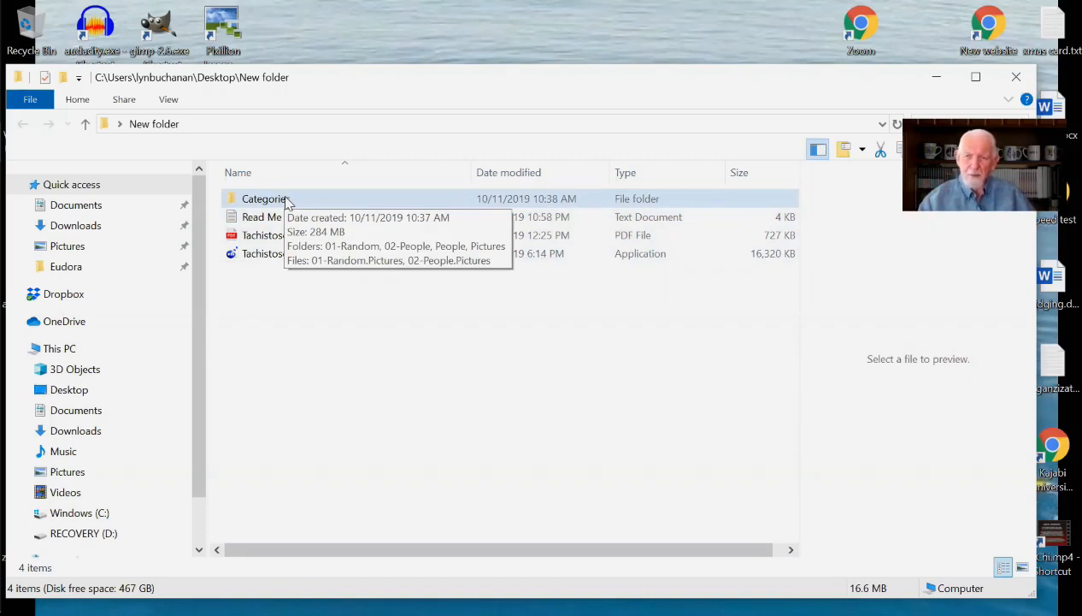
{"action": "mouse_move", "coordinate": [324, 358]}
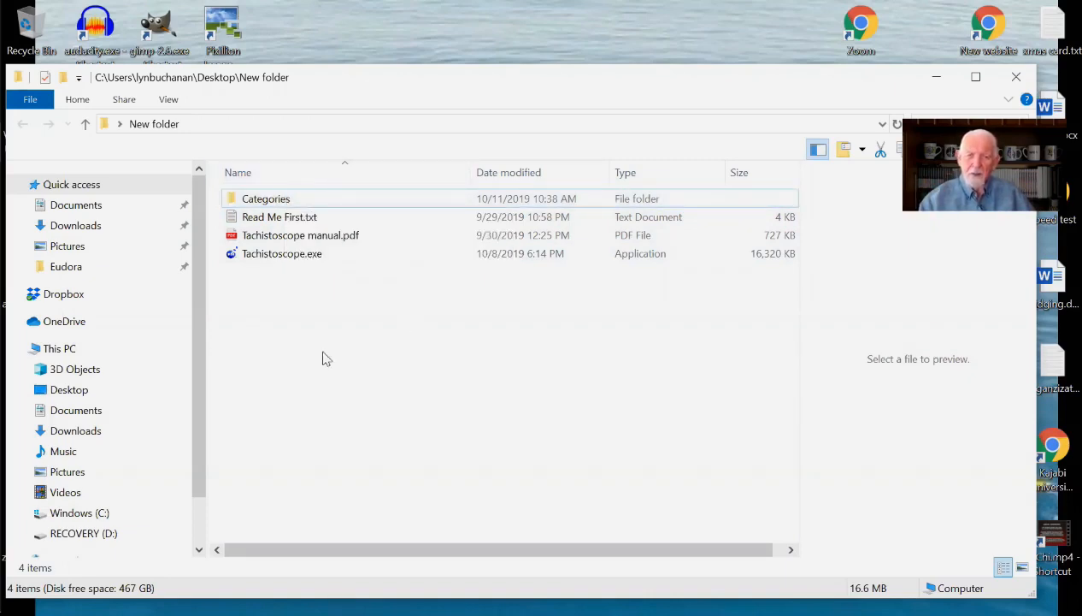
{"action": "left_click", "coordinate": [282, 253]}
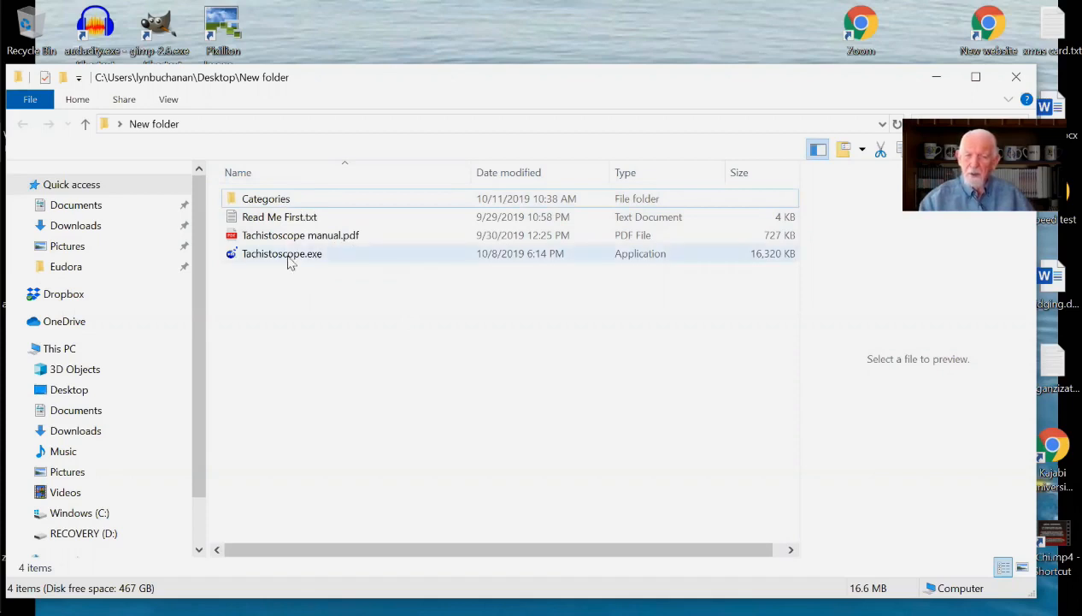
{"action": "mouse_move", "coordinate": [282, 253]}
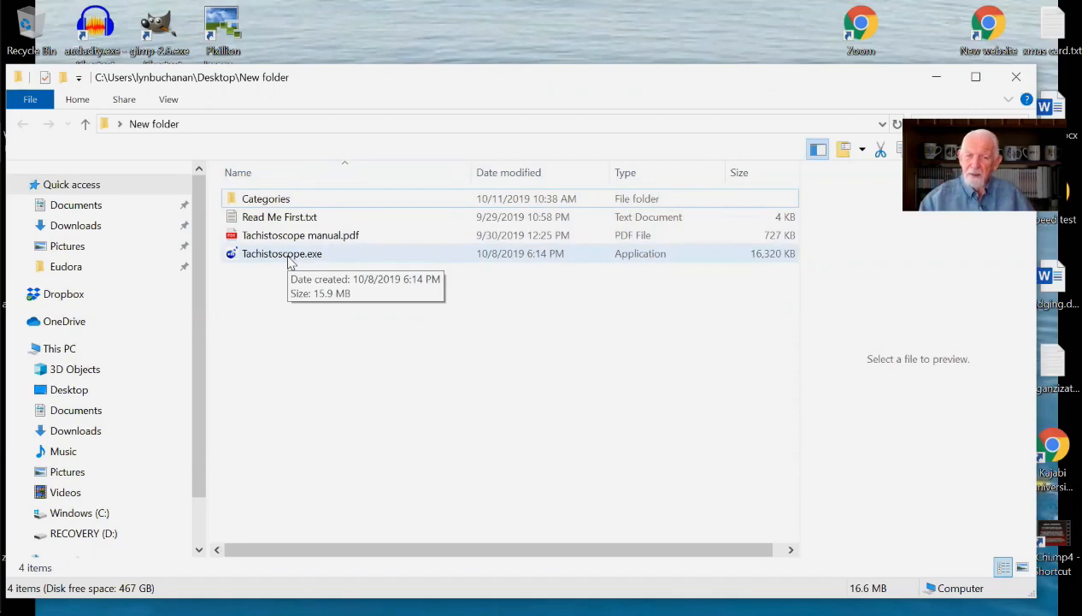
{"action": "mouse_move", "coordinate": [580, 380]}
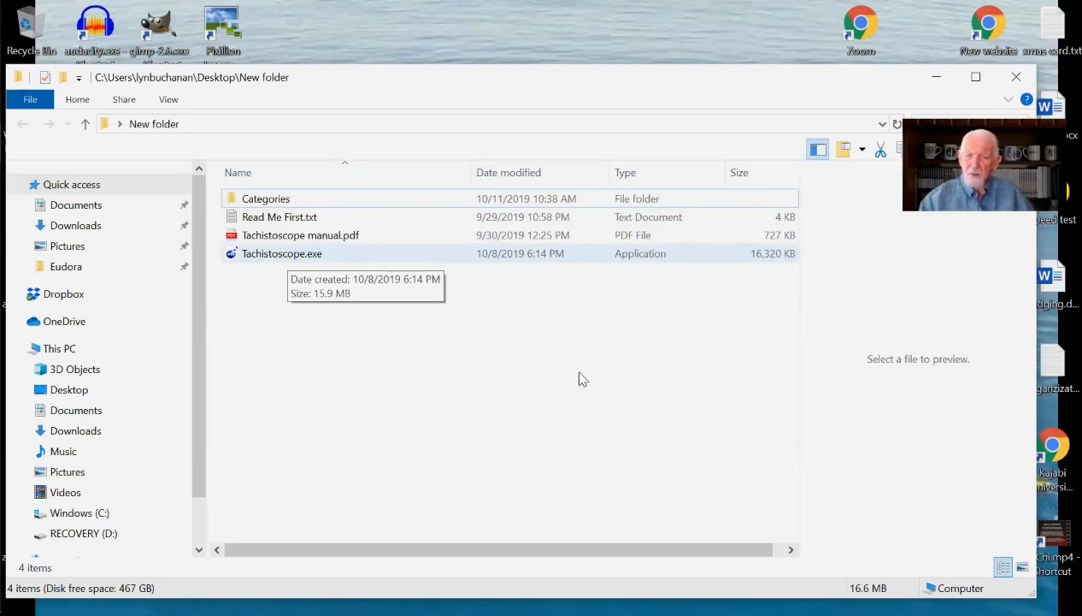
{"action": "double_click", "coordinate": [283, 254]}
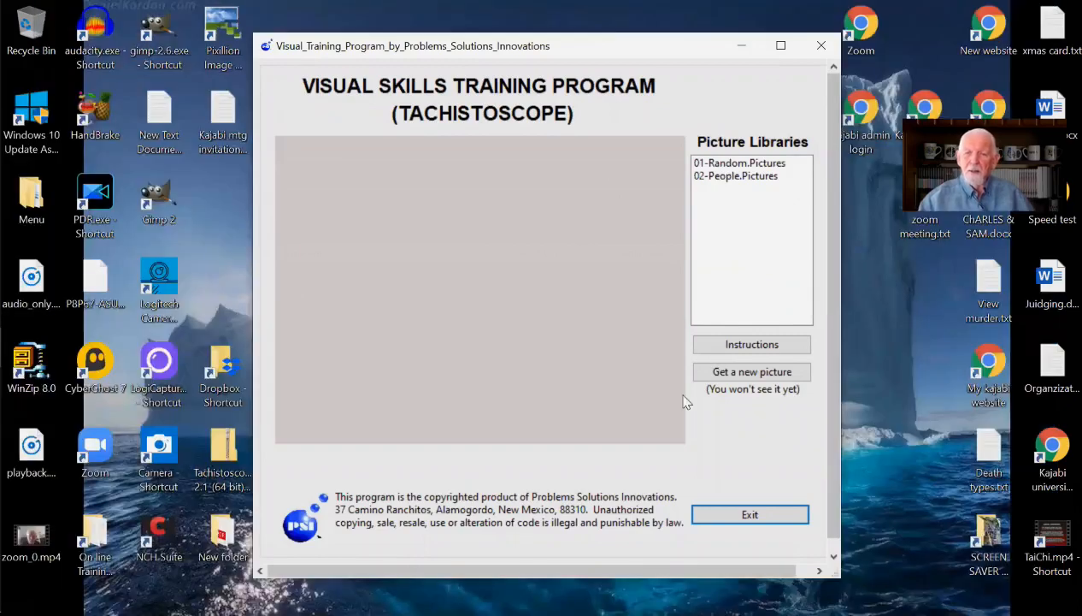
{"action": "mouse_move", "coordinate": [589, 147]}
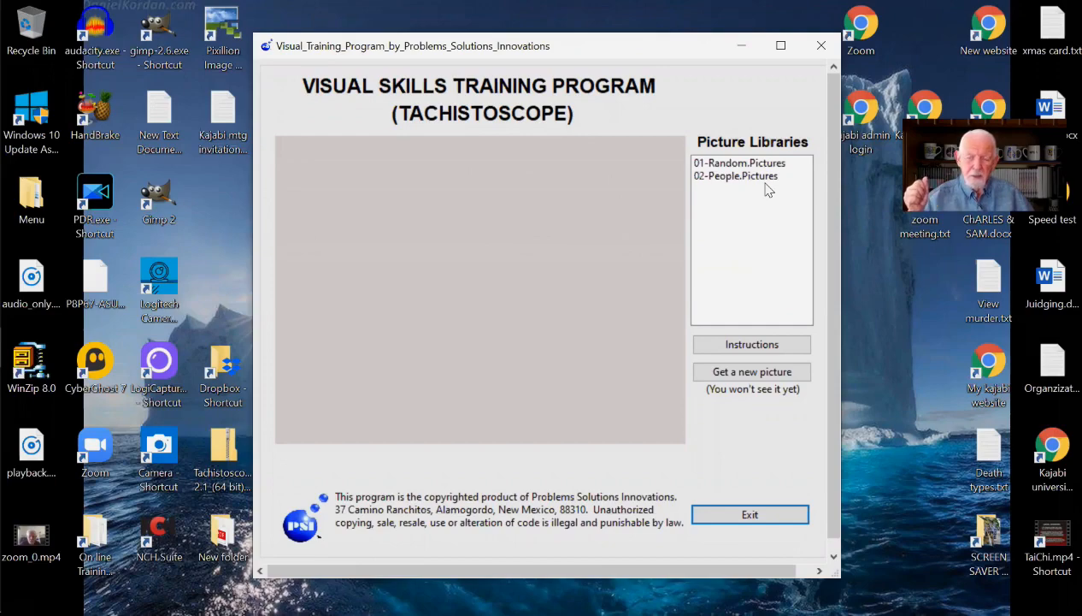
{"action": "mouse_move", "coordinate": [722, 226]}
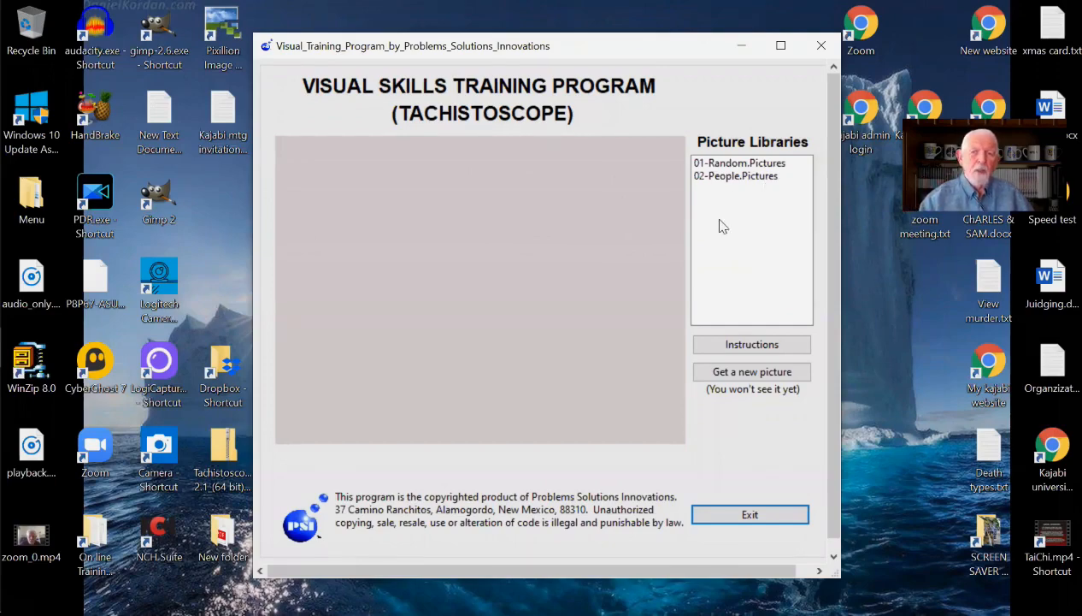
{"action": "mouse_move", "coordinate": [499, 263]}
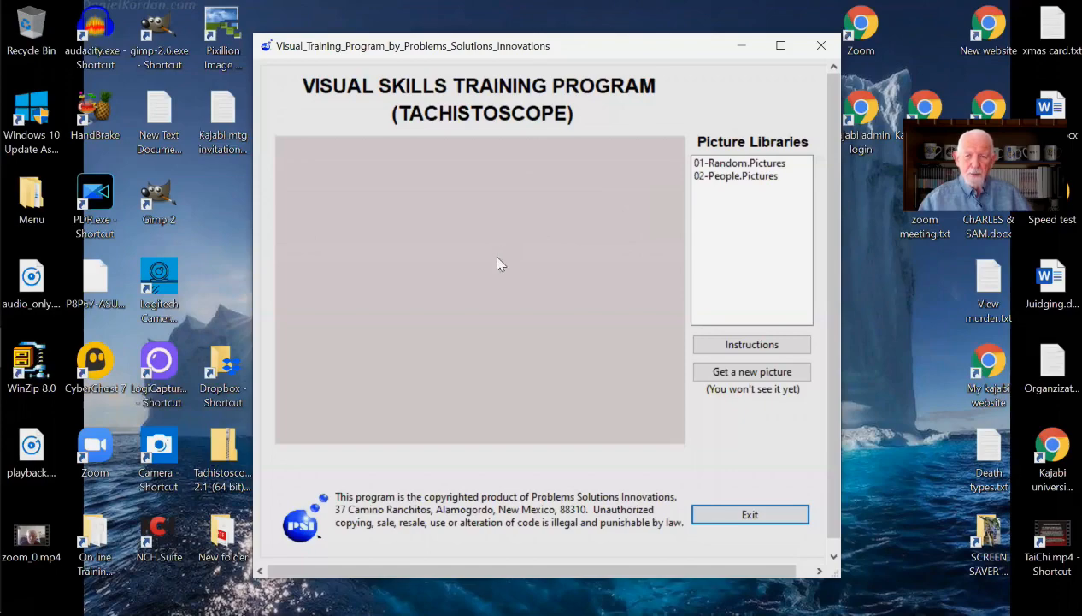
{"action": "mouse_move", "coordinate": [517, 305]}
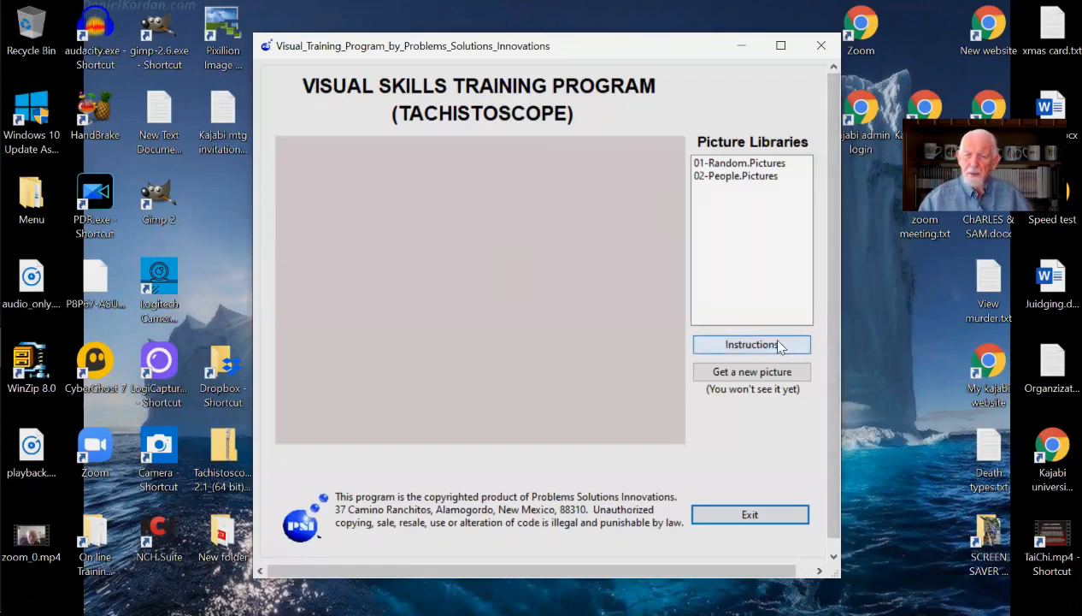
{"action": "mouse_move", "coordinate": [770, 444]}
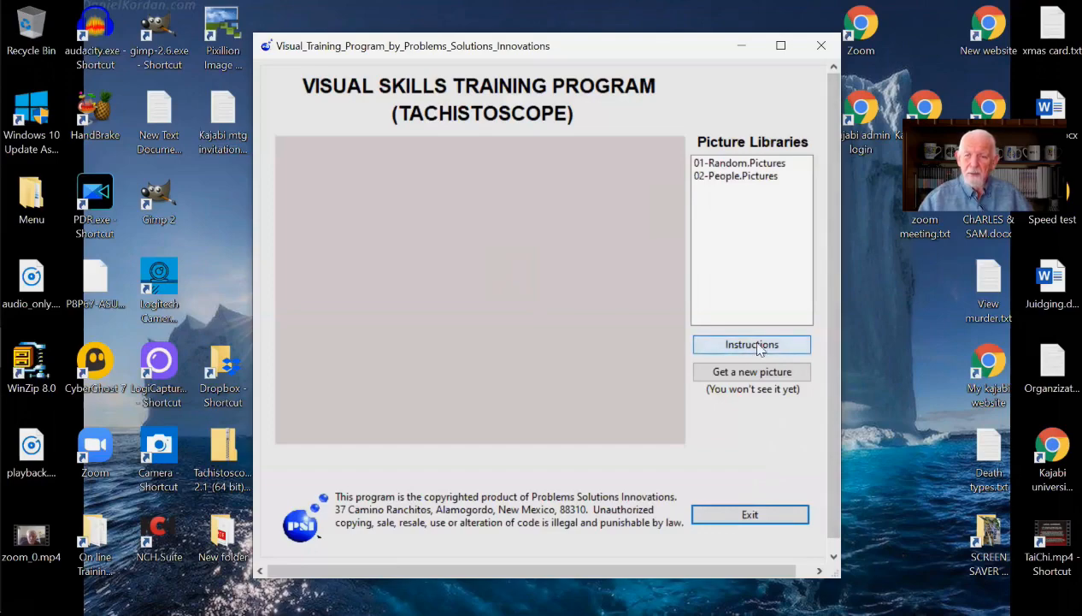
- Read through the training instructions and the 02-People.Pictures notice, then acknowledge with OK, I understand
{"action": "left_click", "coordinate": [752, 344]}
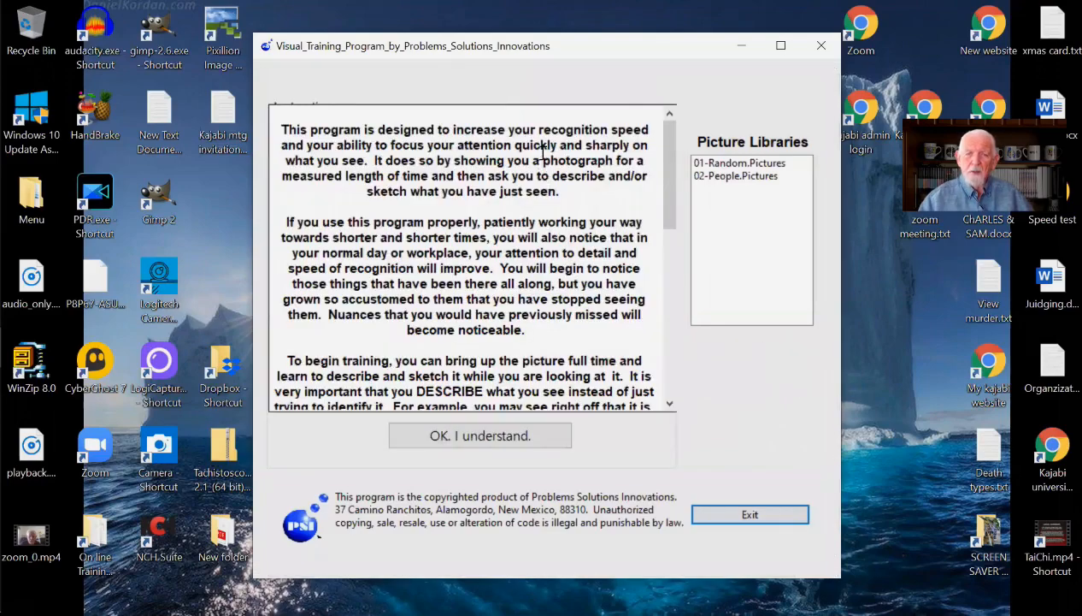
{"action": "scroll", "scroll_direction": "down", "scroll_amount": 3}
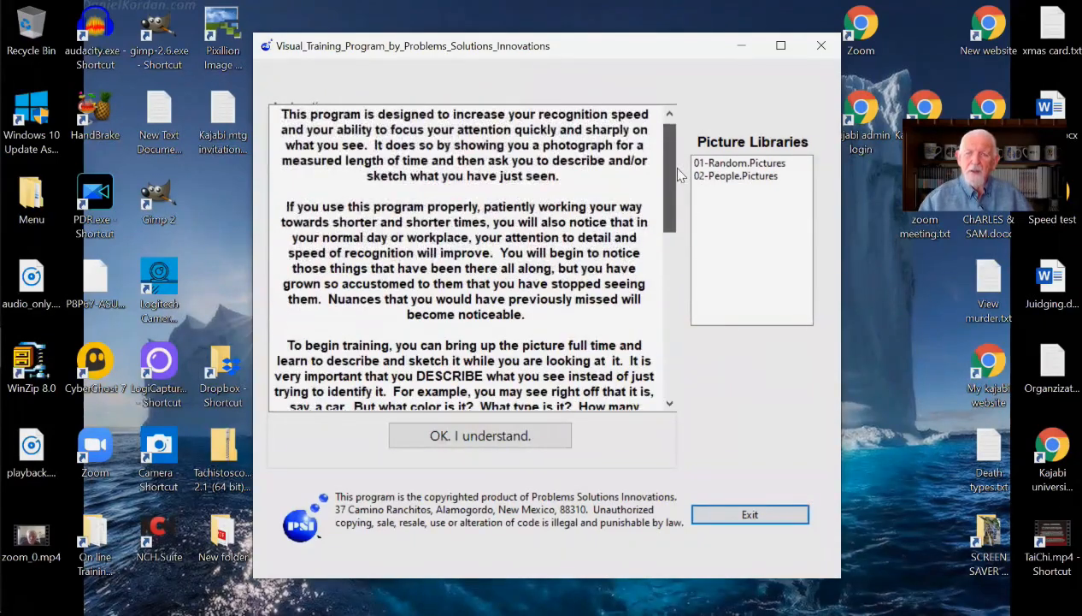
{"action": "scroll", "scroll_direction": "down", "scroll_amount": 3}
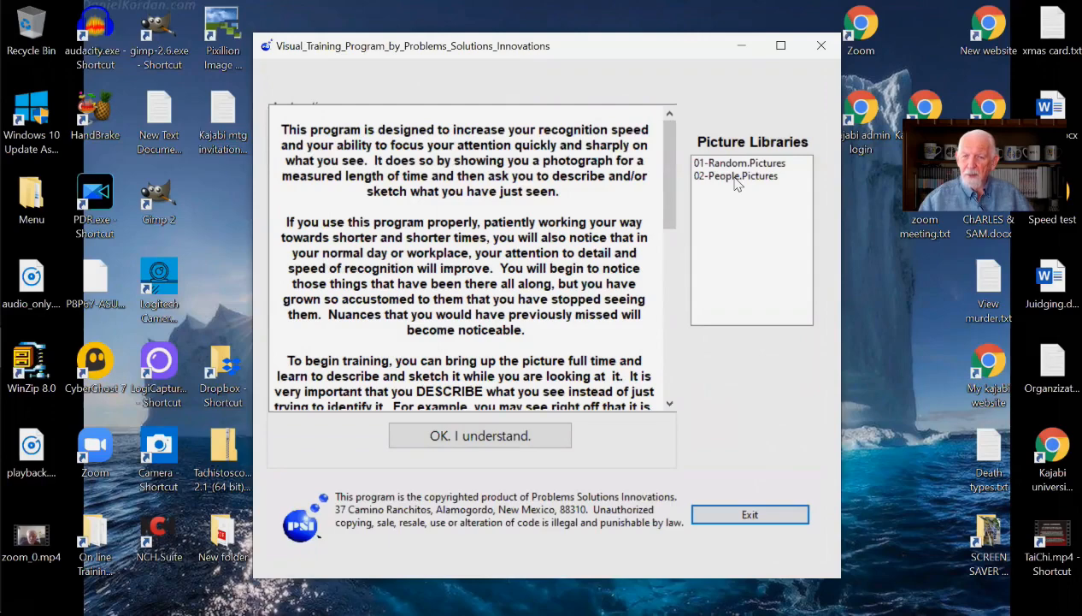
{"action": "left_click", "coordinate": [735, 174]}
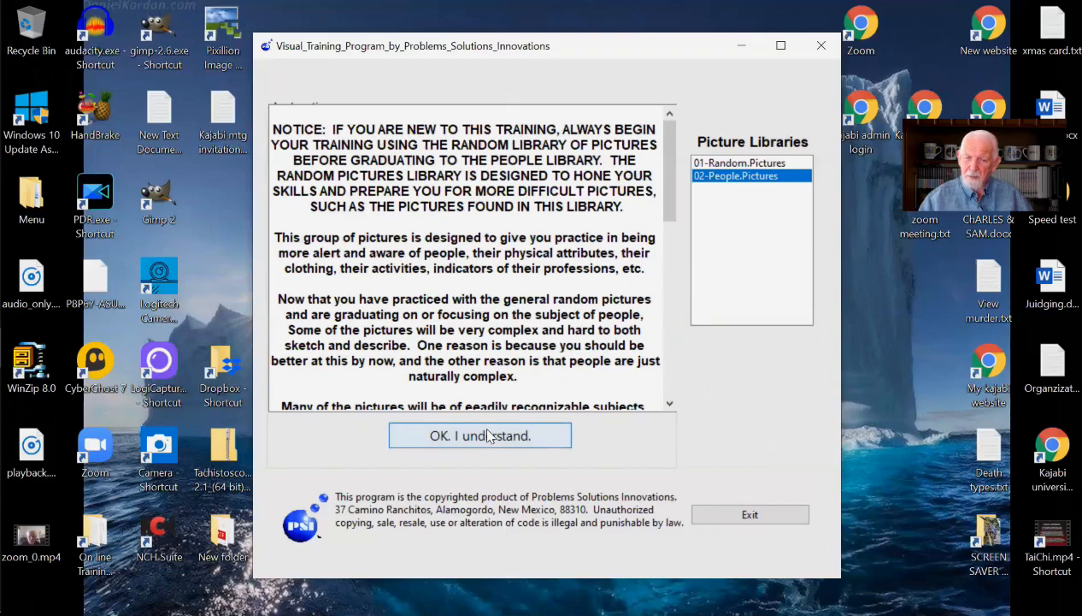
{"action": "left_click", "coordinate": [479, 436]}
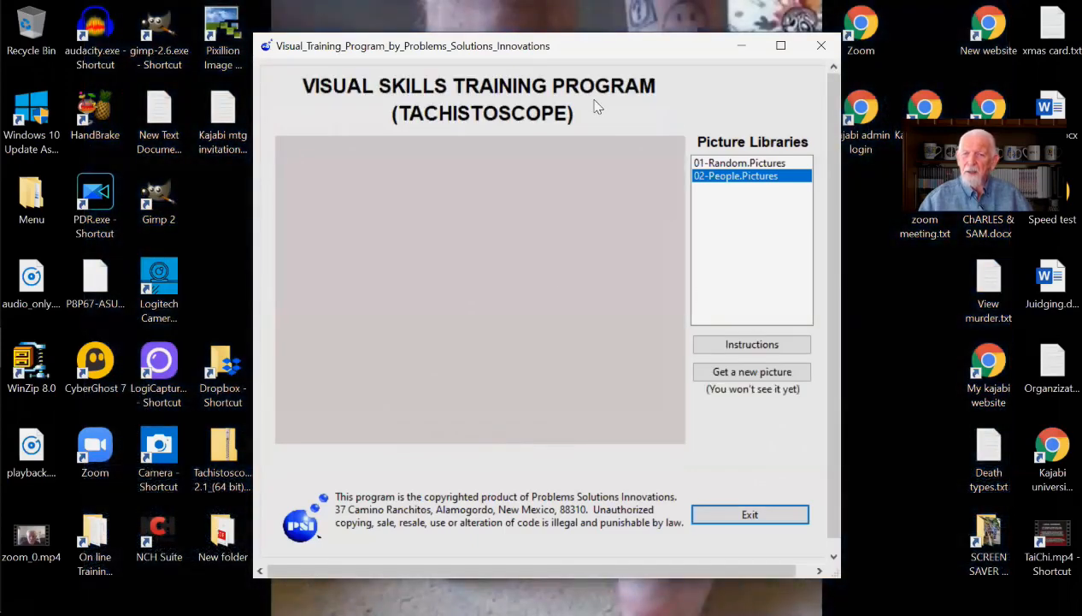
{"action": "mouse_move", "coordinate": [727, 273]}
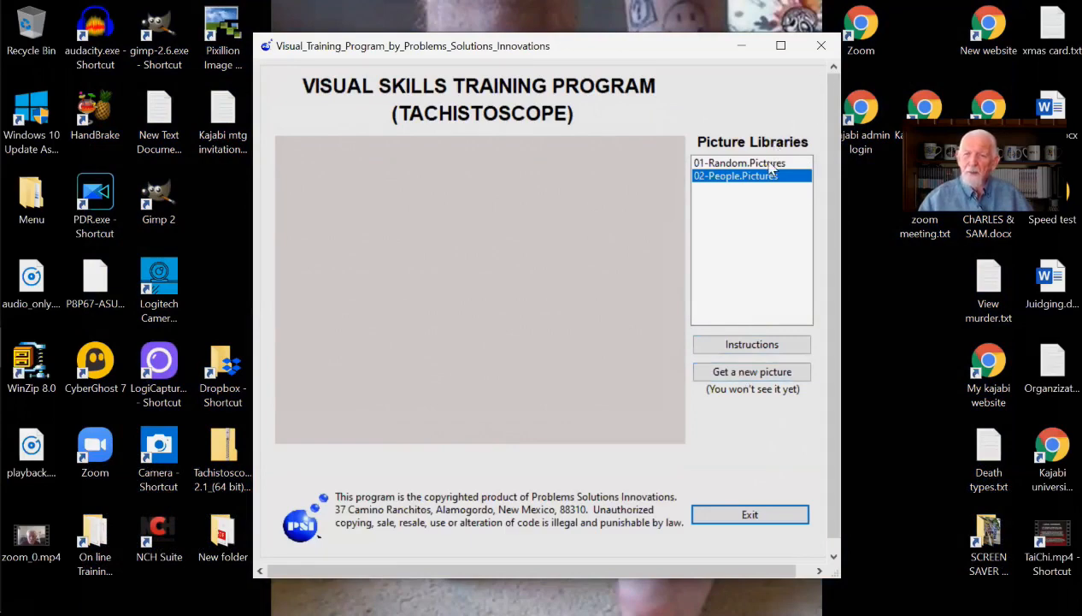
- Choose the Random Pictures library, load a new picture and select the 1 second time span
{"action": "left_click", "coordinate": [738, 162]}
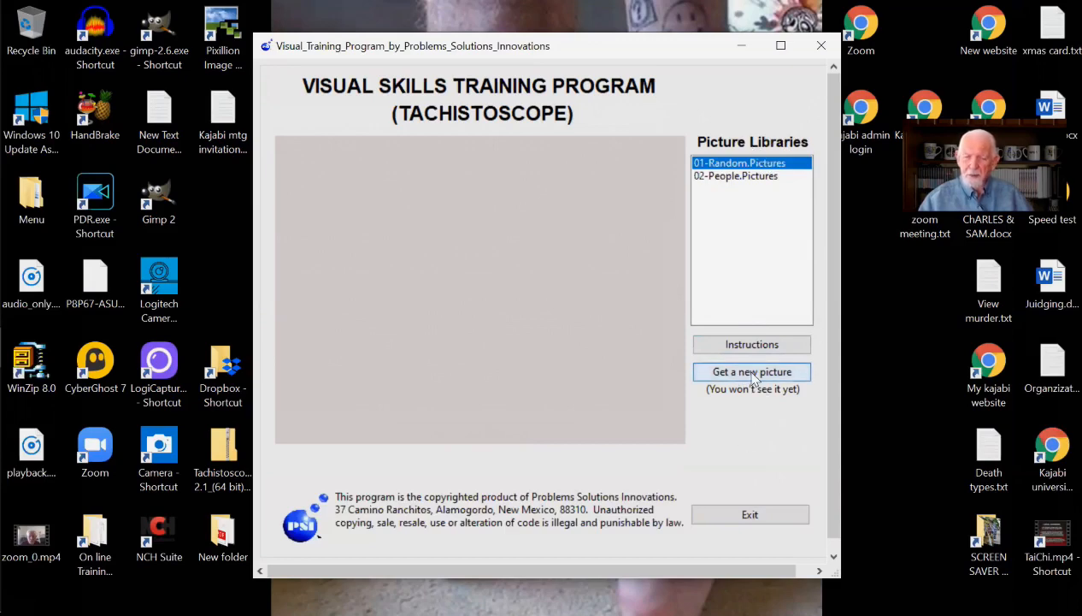
{"action": "left_click", "coordinate": [752, 371]}
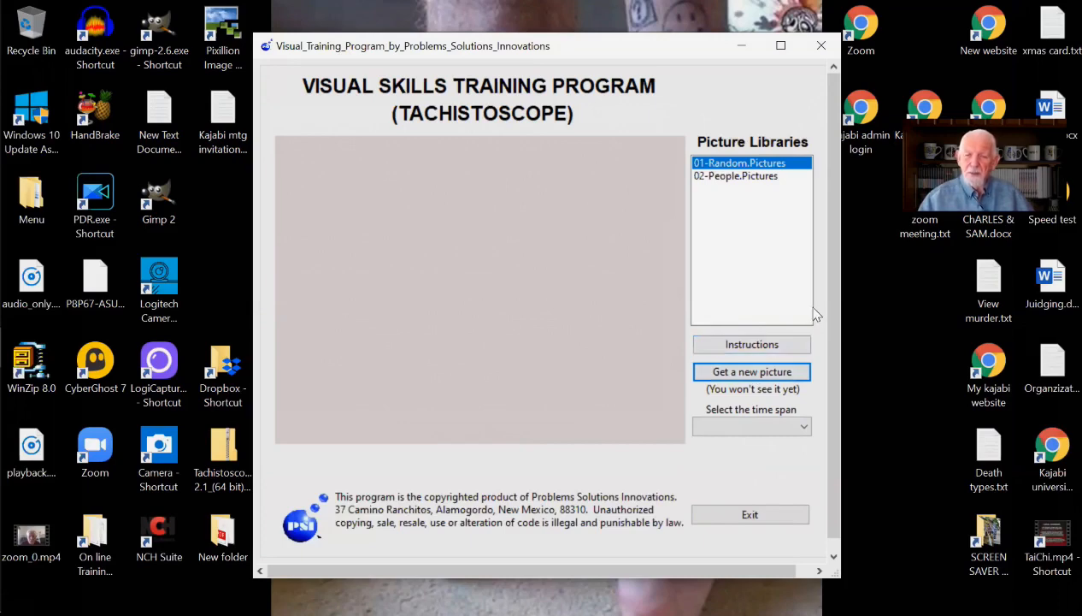
{"action": "mouse_move", "coordinate": [821, 366]}
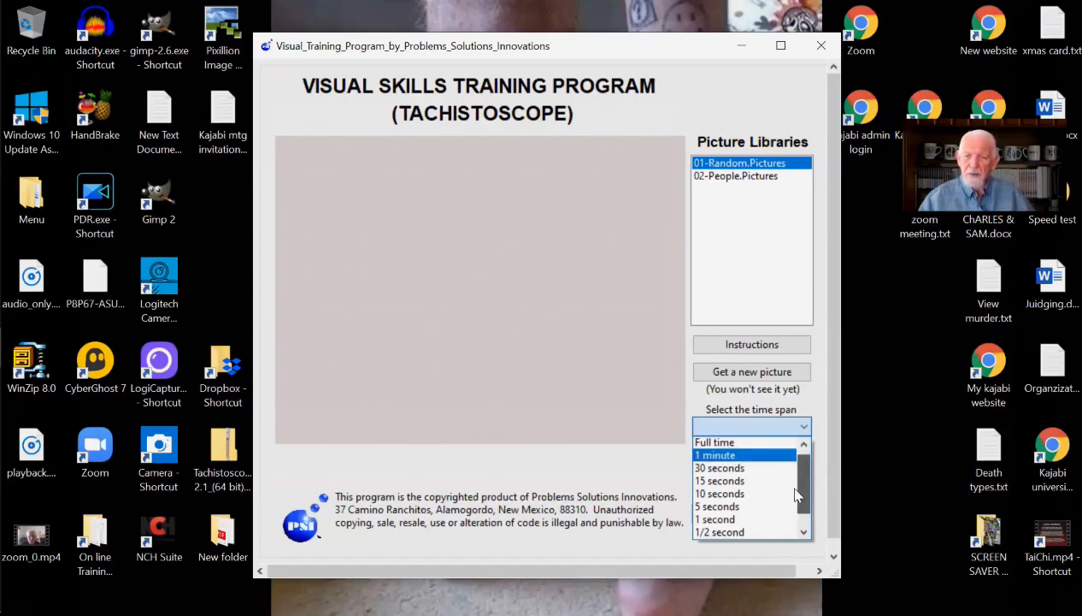
{"action": "scroll", "scroll_direction": "down", "scroll_amount": 3}
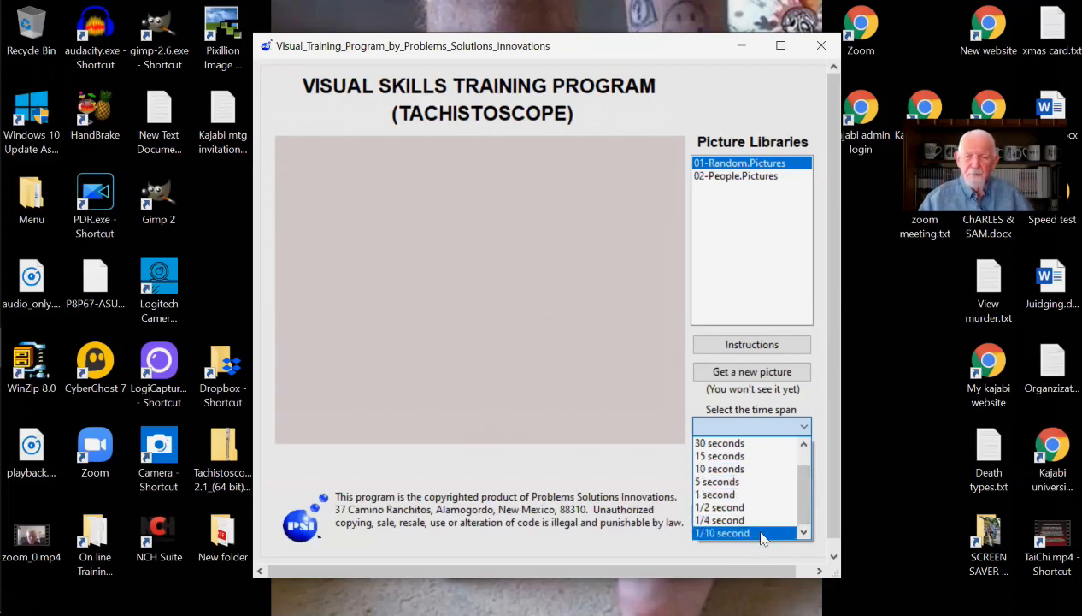
{"action": "mouse_move", "coordinate": [715, 494]}
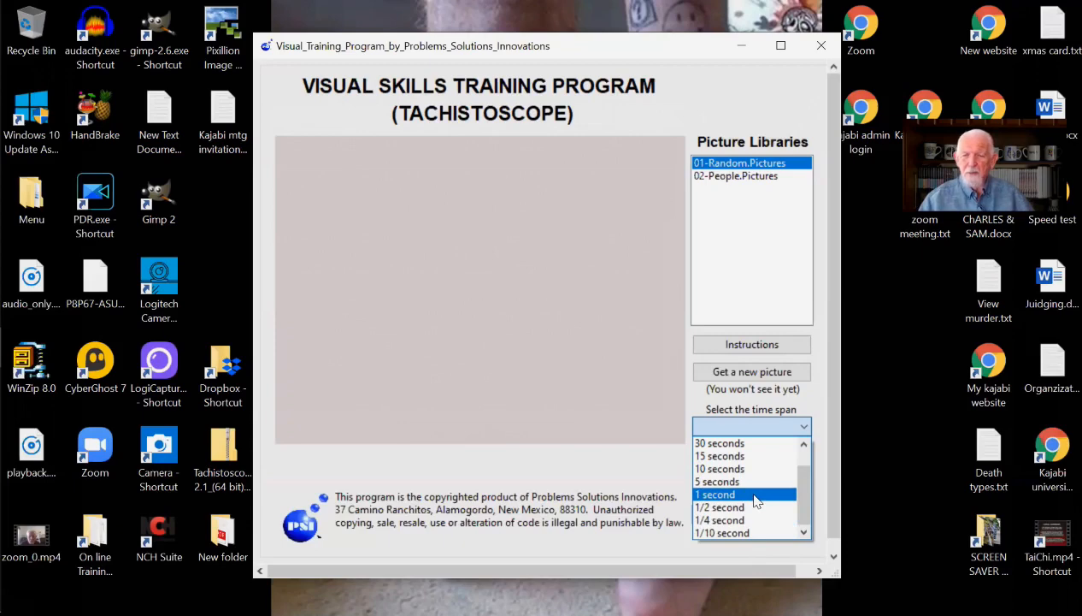
{"action": "left_click", "coordinate": [715, 494]}
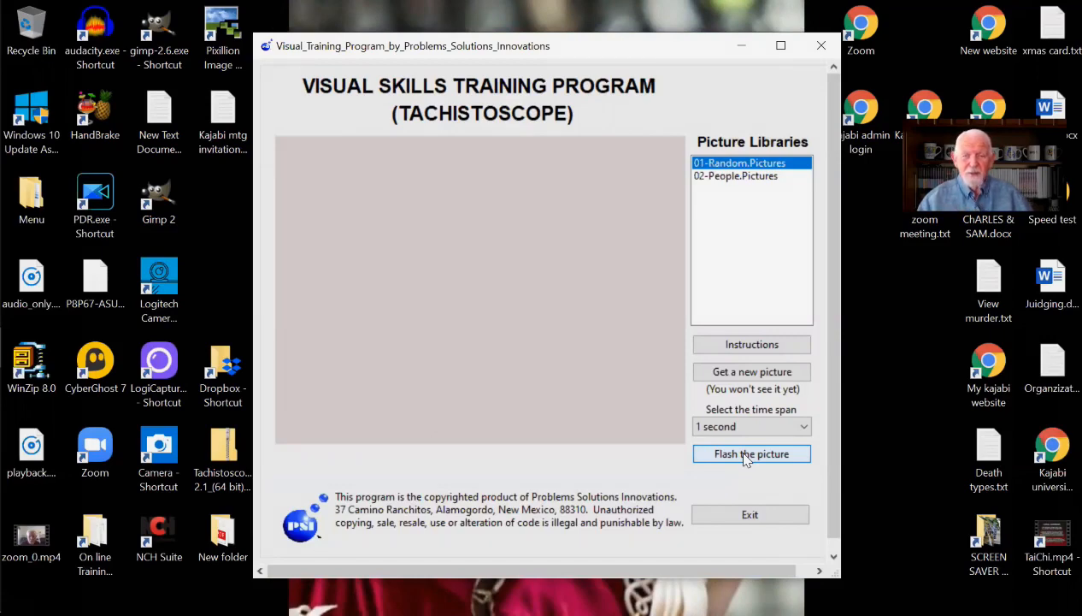
- Flash the hidden Random picture for one second
{"action": "left_click", "coordinate": [753, 453]}
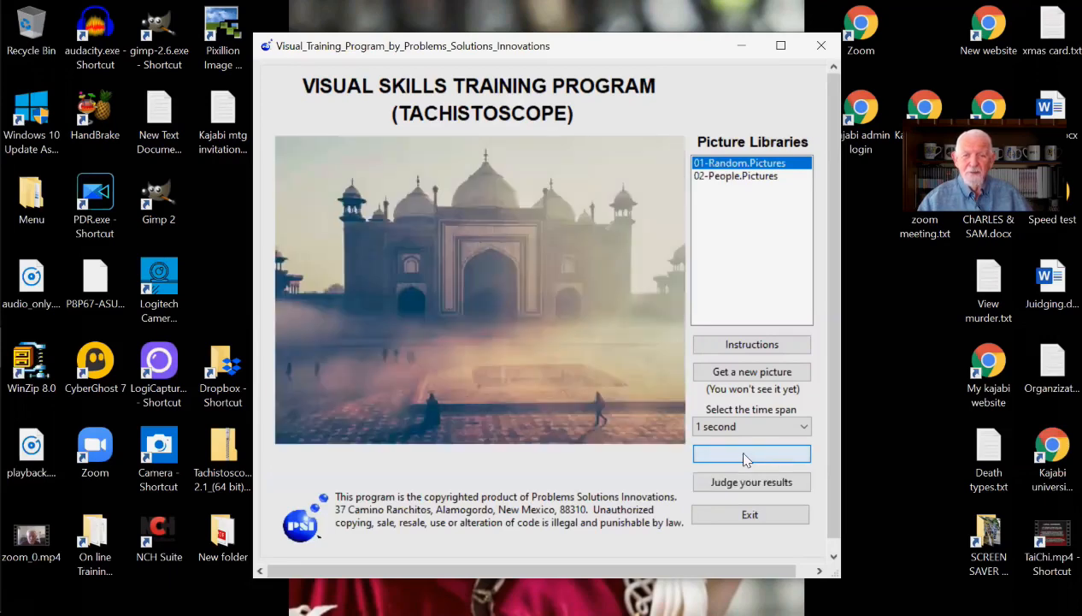
{"action": "left_click", "coordinate": [753, 453]}
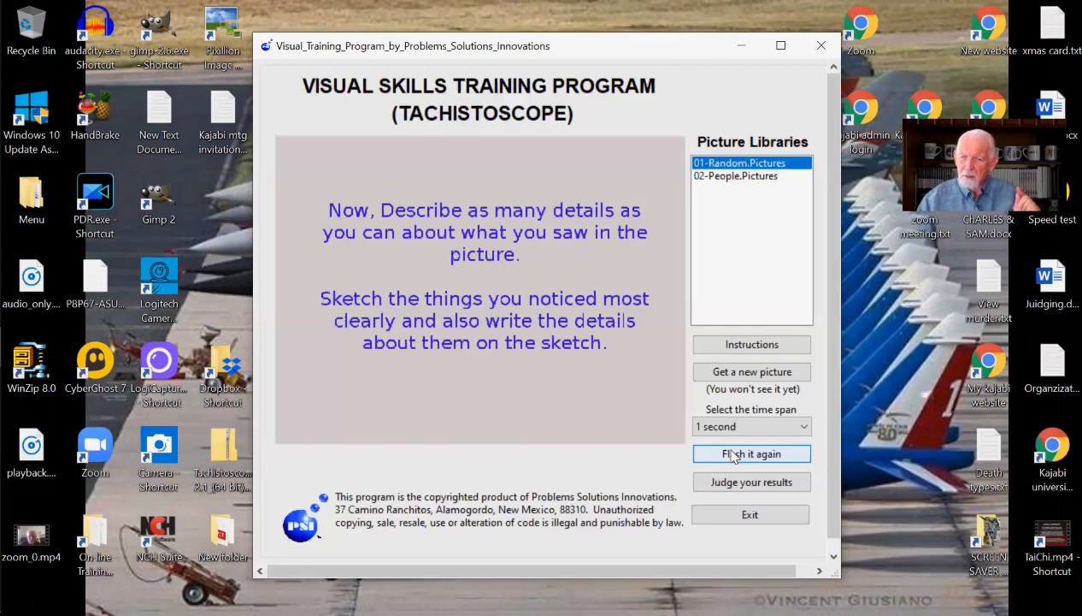
- Re-flash the misty domed palace picture three more times at one second each
{"action": "left_click", "coordinate": [752, 453]}
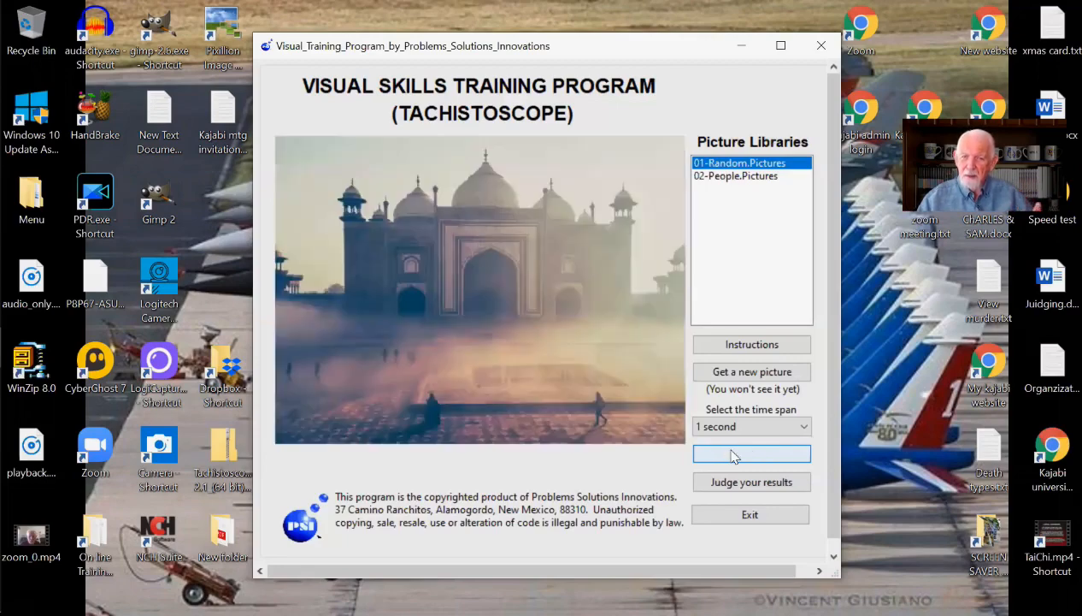
{"action": "left_click", "coordinate": [751, 453]}
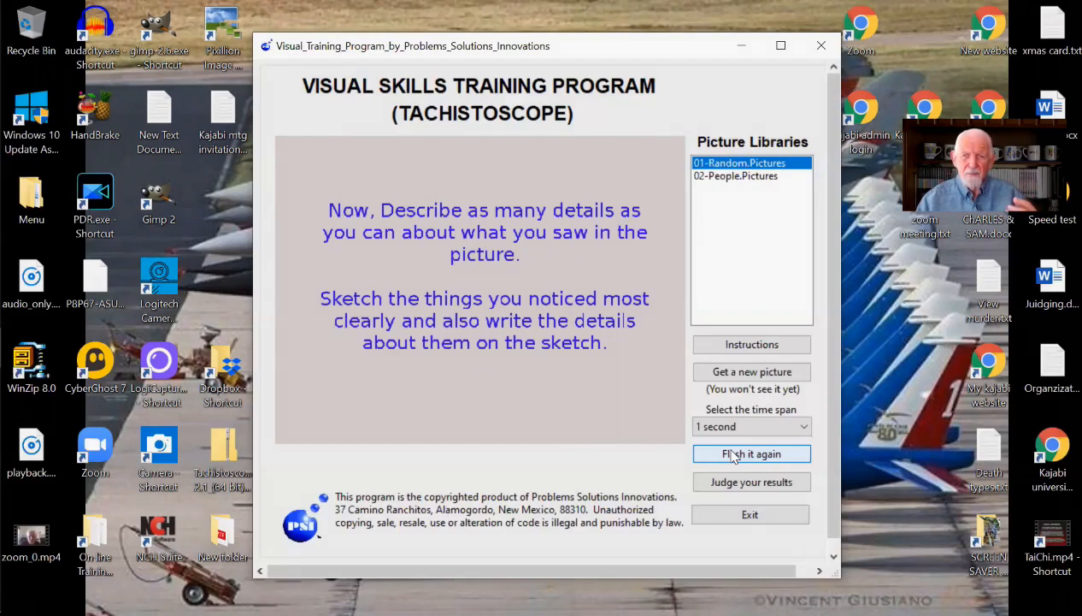
{"action": "left_click", "coordinate": [753, 454]}
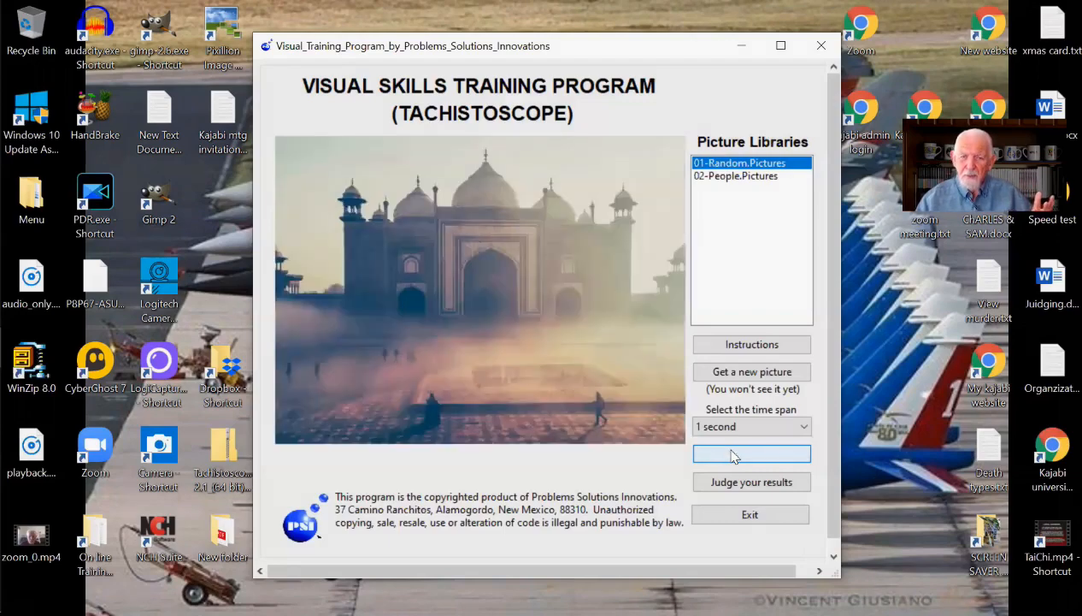
{"action": "left_click", "coordinate": [752, 453]}
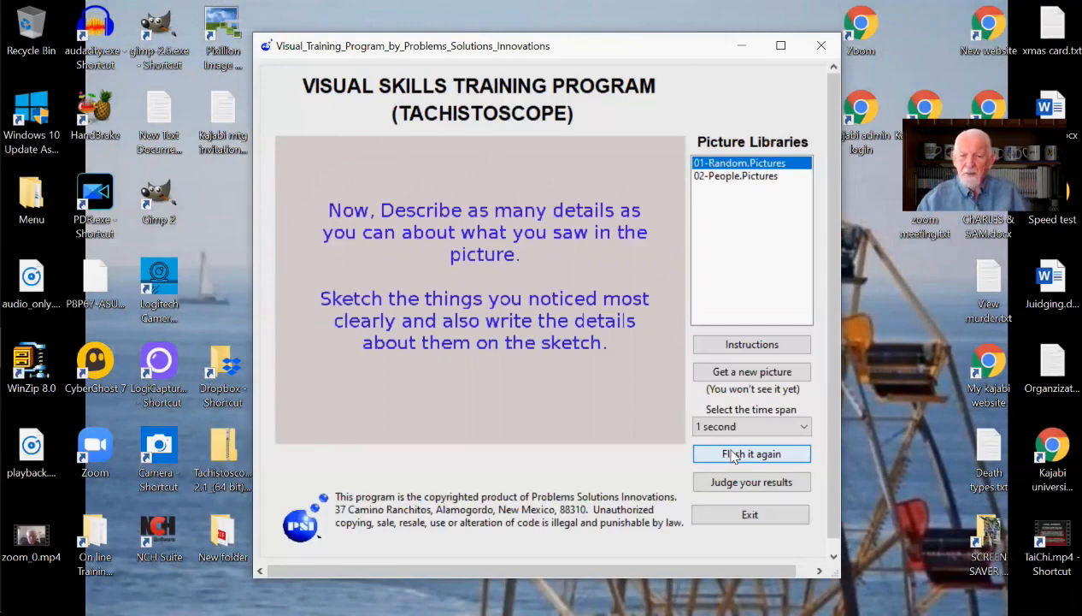
{"action": "left_click", "coordinate": [751, 453]}
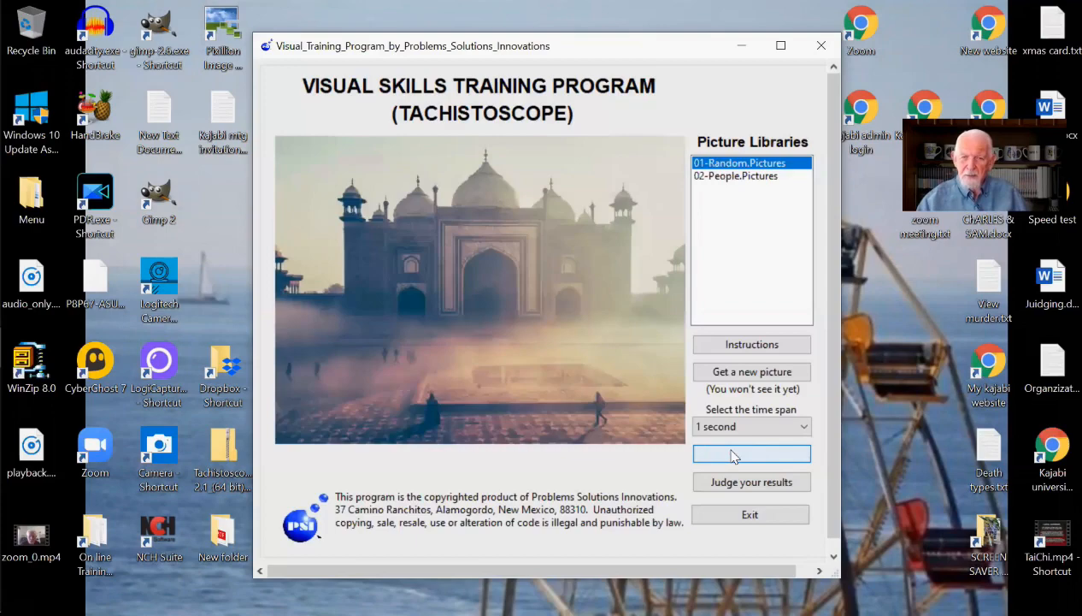
{"action": "left_click", "coordinate": [752, 453]}
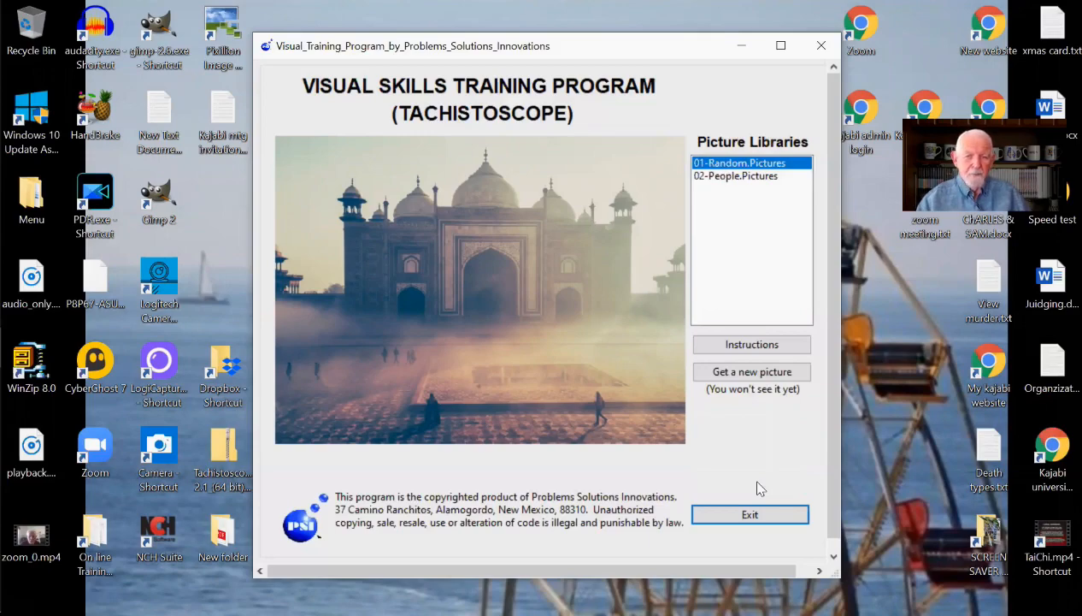
{"action": "mouse_move", "coordinate": [769, 407]}
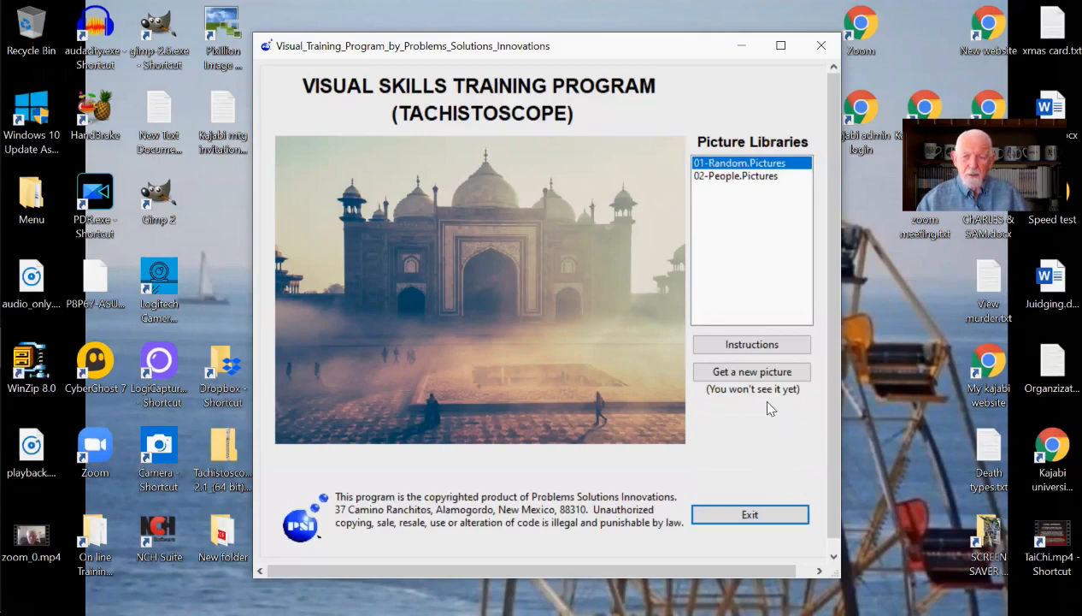
- Judge the results, showing the Taj Mahal picture in full
{"action": "left_click", "coordinate": [752, 371]}
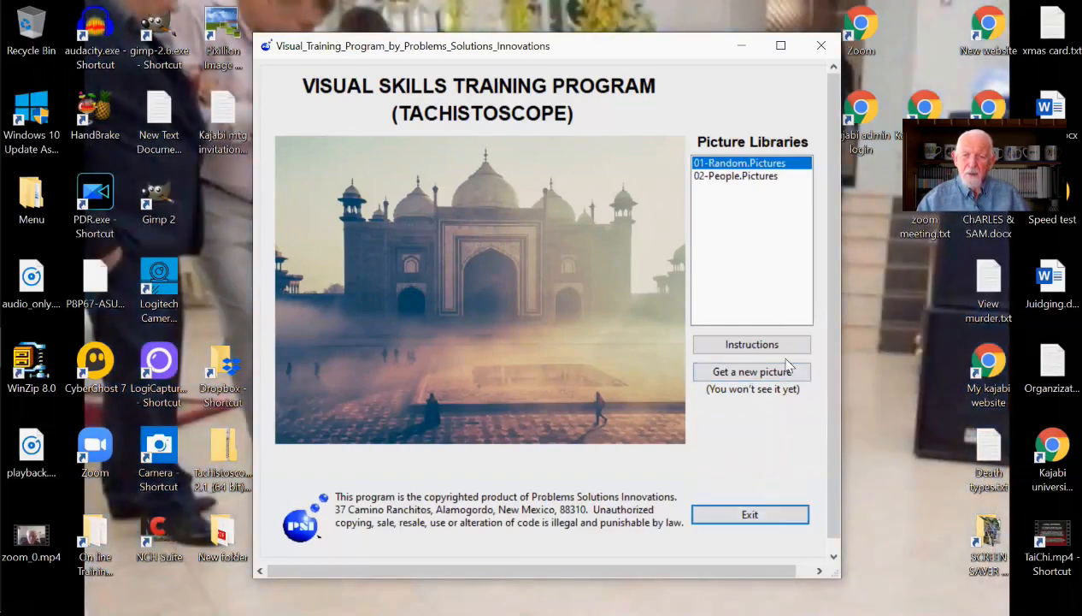
- Get a new hidden Random picture and set the time span to 1/2 second
{"action": "left_click", "coordinate": [752, 372]}
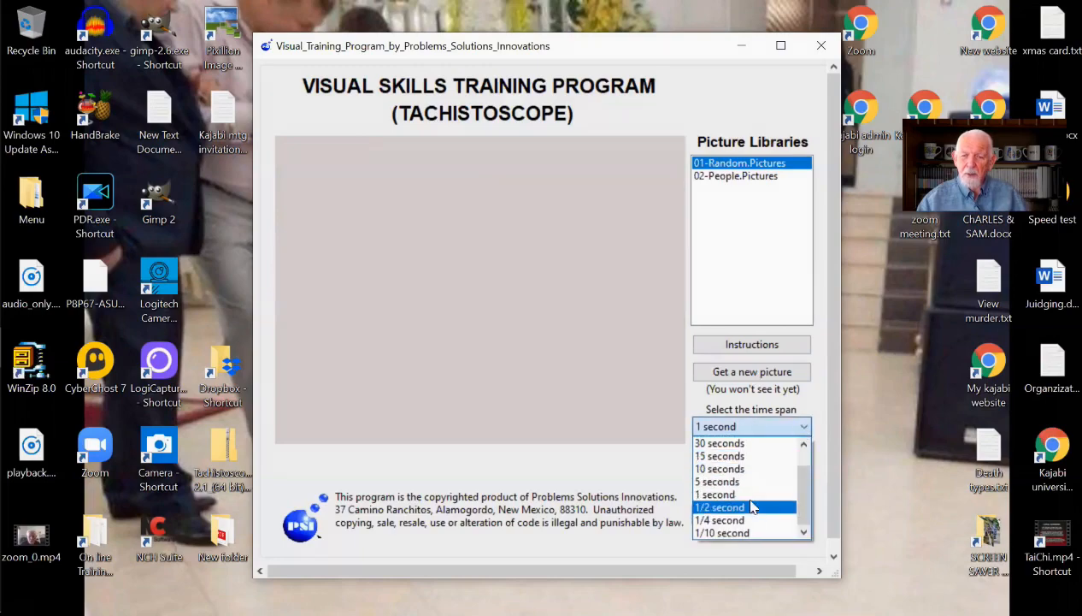
{"action": "left_click", "coordinate": [718, 507]}
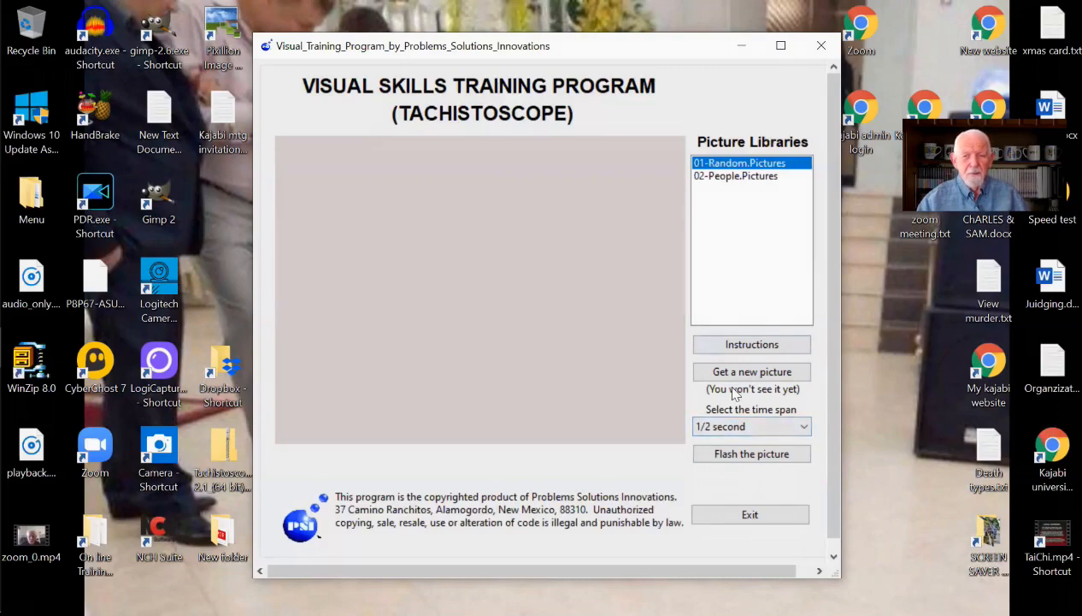
- Flash the picture at half a second, re-flash it, and reveal the basket of plums for judging
{"action": "left_click", "coordinate": [752, 454]}
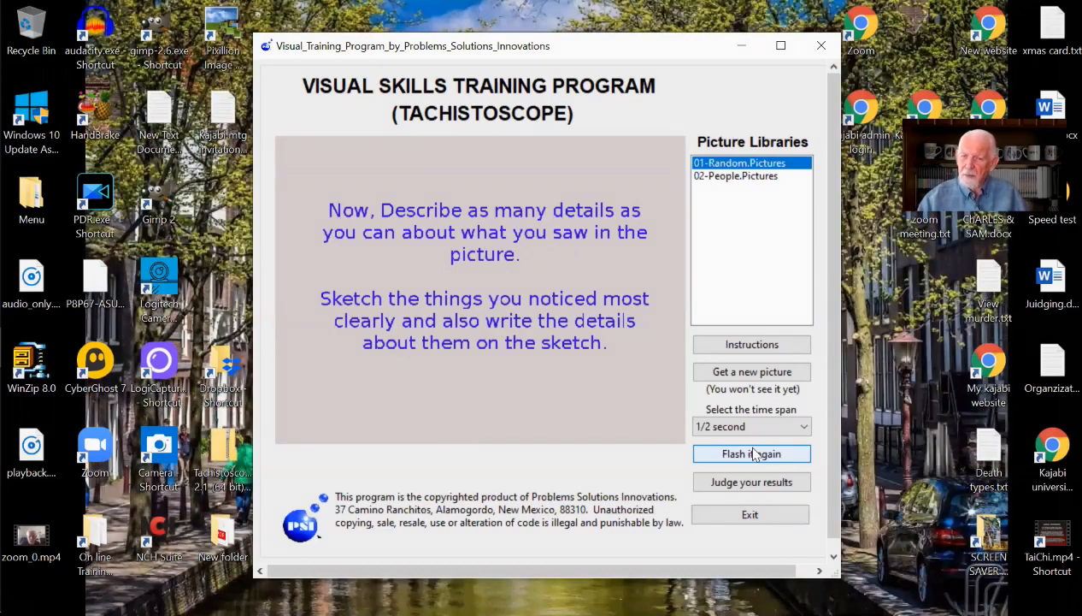
{"action": "left_click", "coordinate": [751, 453]}
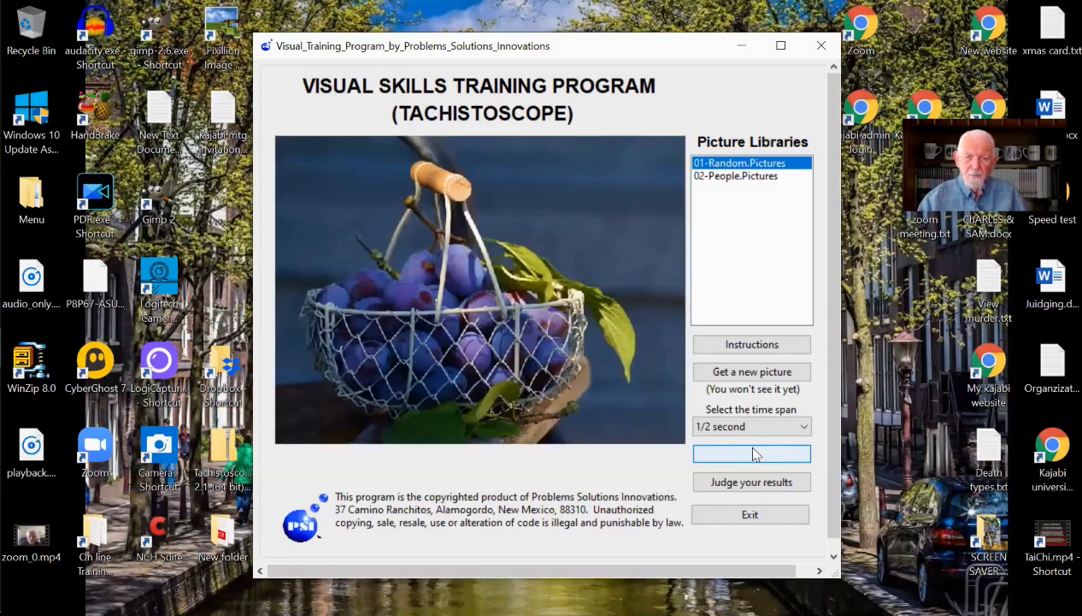
{"action": "left_click", "coordinate": [753, 453]}
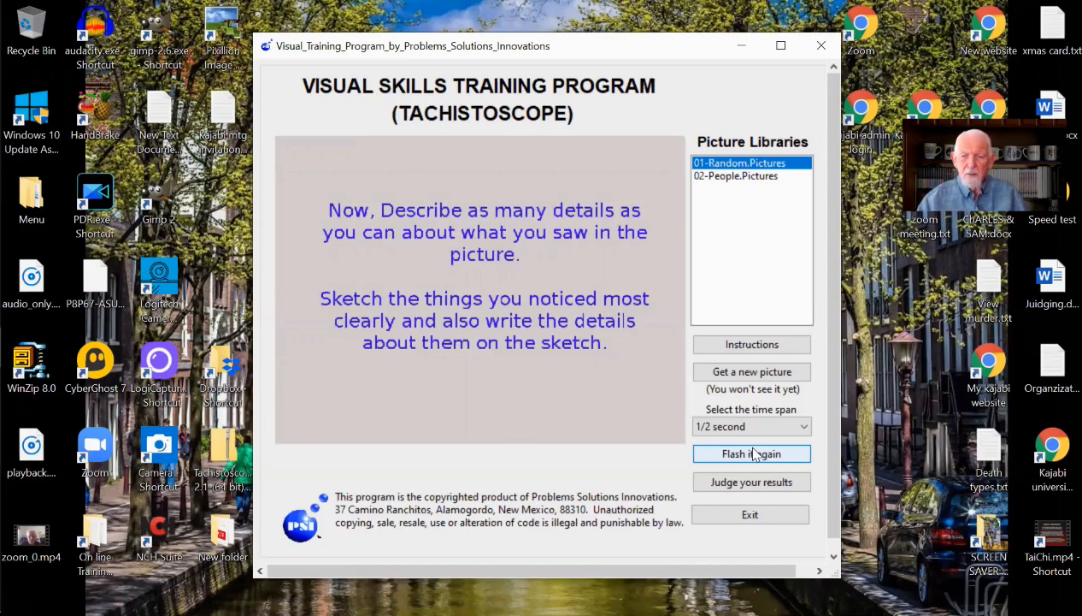
{"action": "left_click", "coordinate": [753, 453]}
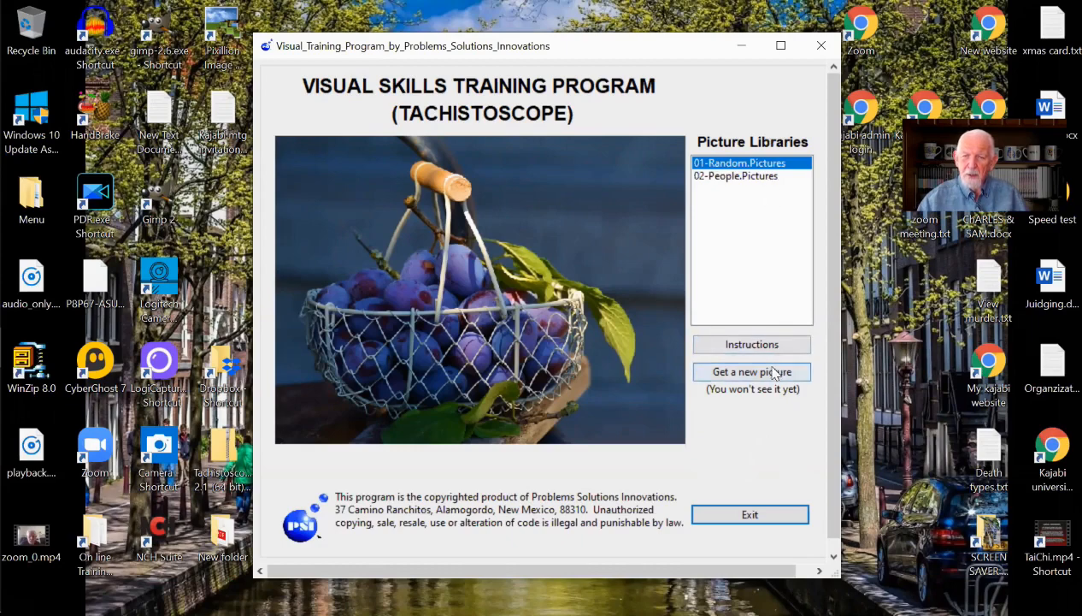
- Get a new picture from 02-People.Pictures and set the time span to 1 second
{"action": "left_click", "coordinate": [753, 371]}
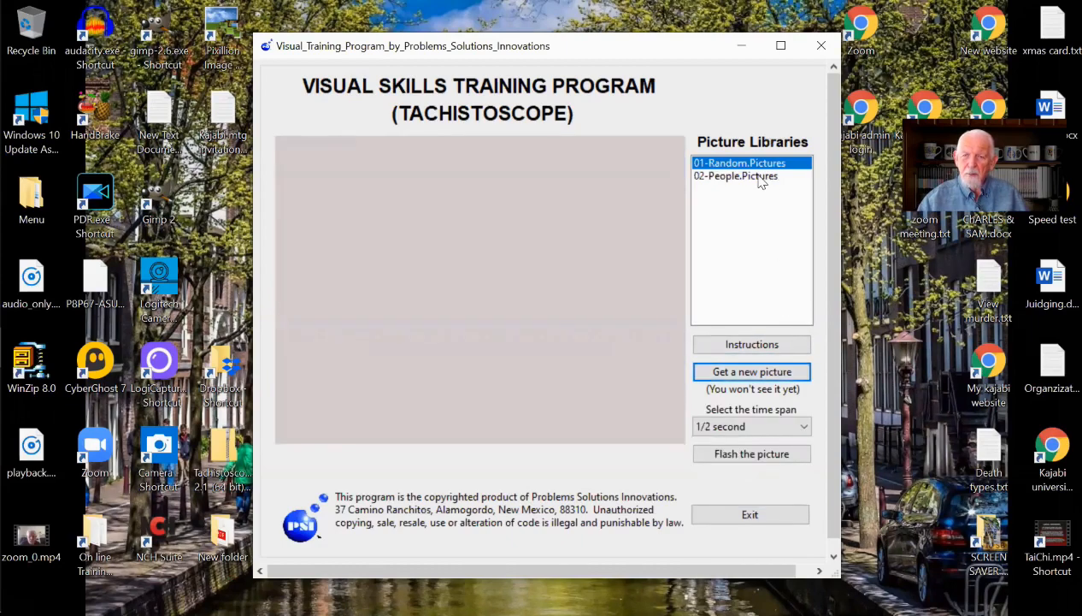
{"action": "left_click", "coordinate": [736, 174]}
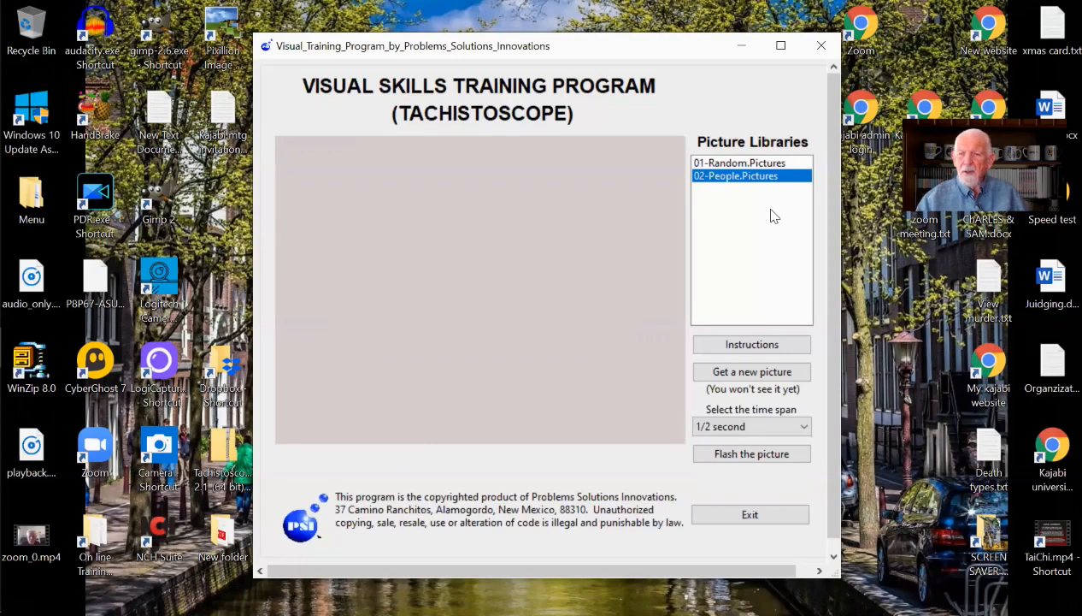
{"action": "mouse_move", "coordinate": [773, 272]}
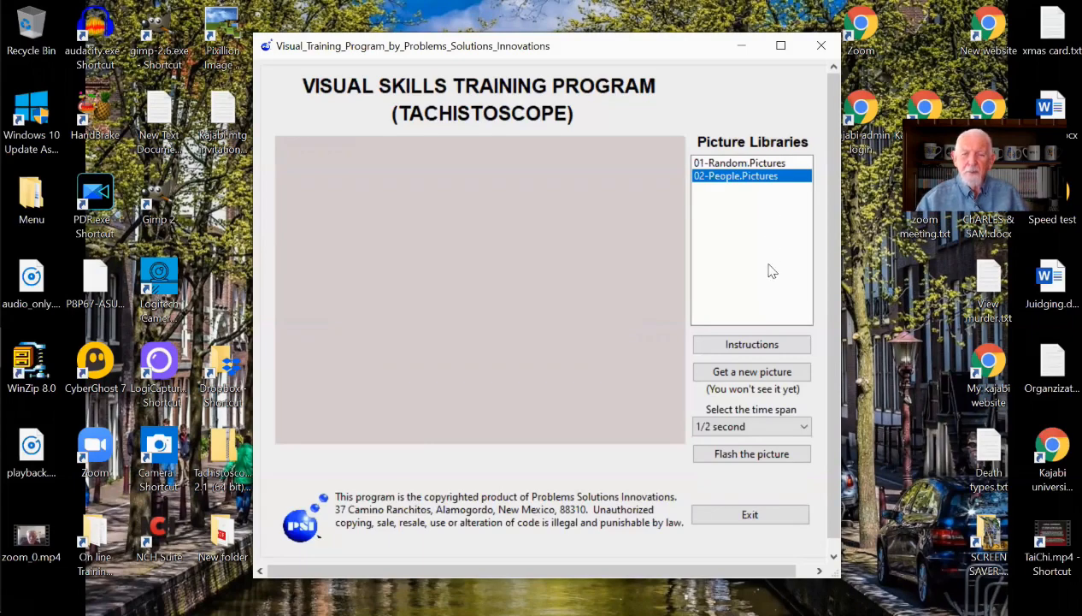
{"action": "mouse_move", "coordinate": [778, 306]}
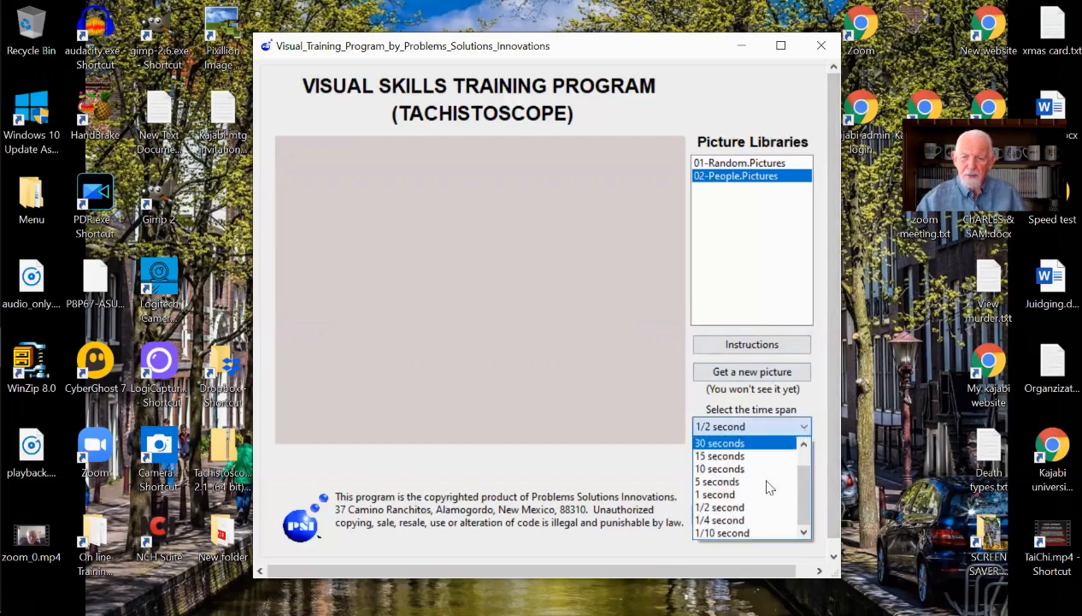
{"action": "left_click", "coordinate": [715, 494]}
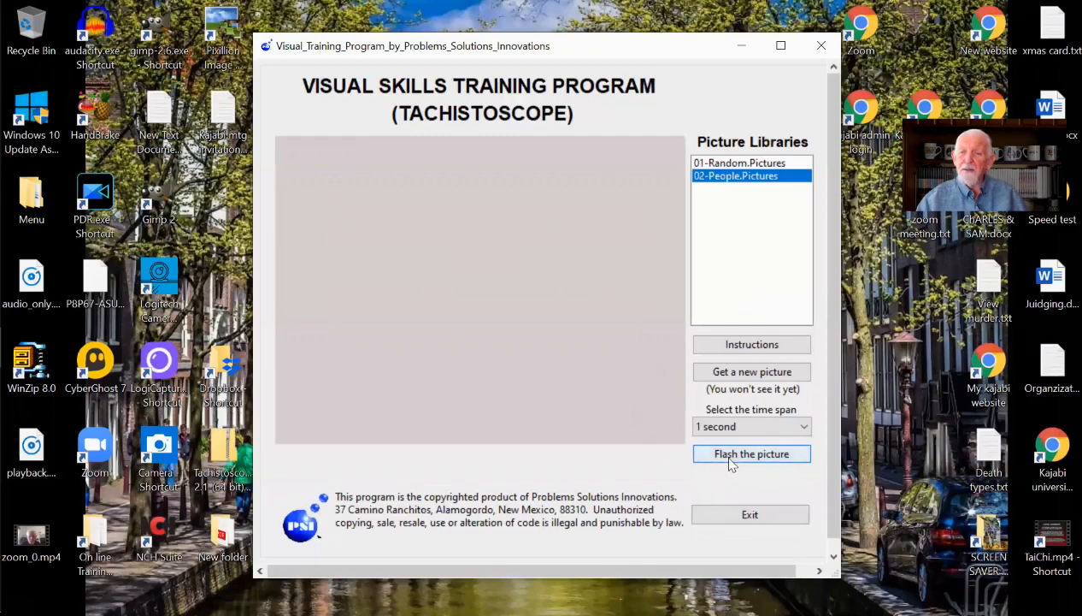
- Flash the family picture at one second, re-flash it and reveal it for judging
{"action": "left_click", "coordinate": [753, 453]}
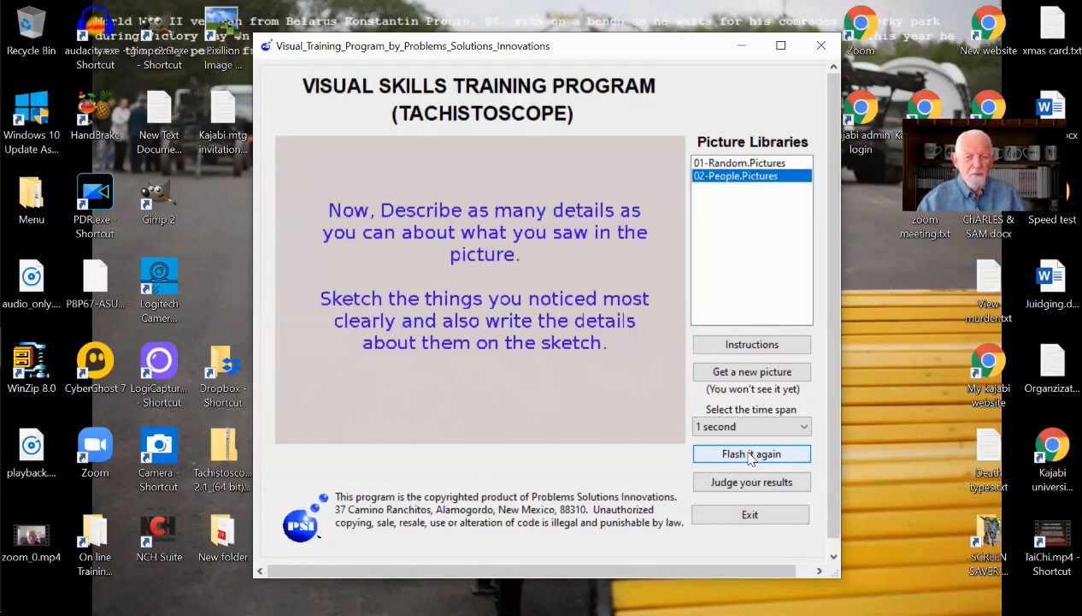
{"action": "left_click", "coordinate": [752, 453]}
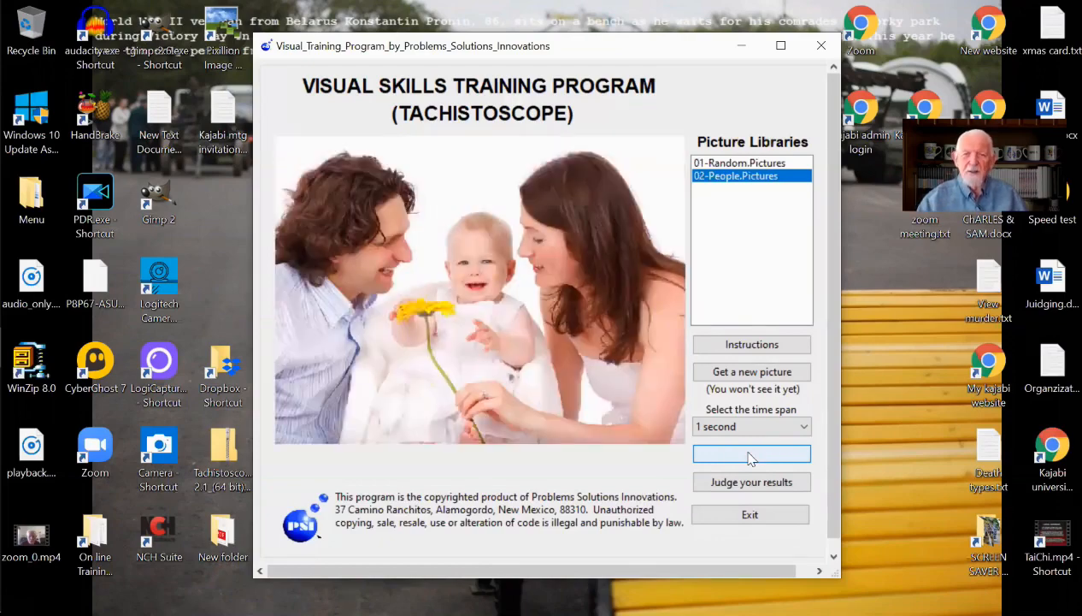
{"action": "left_click", "coordinate": [753, 454]}
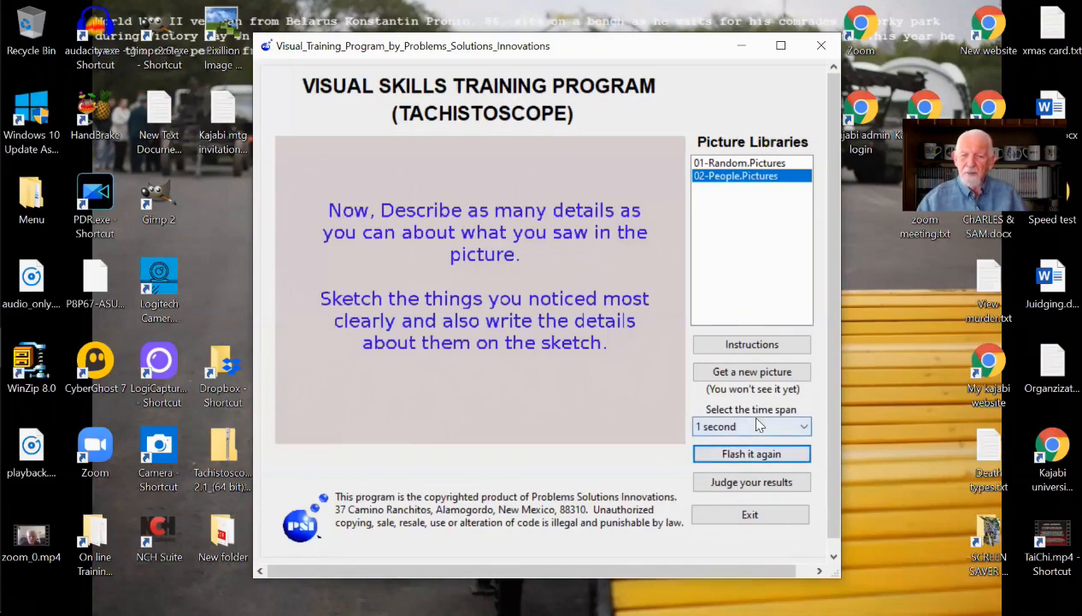
{"action": "left_click", "coordinate": [751, 453]}
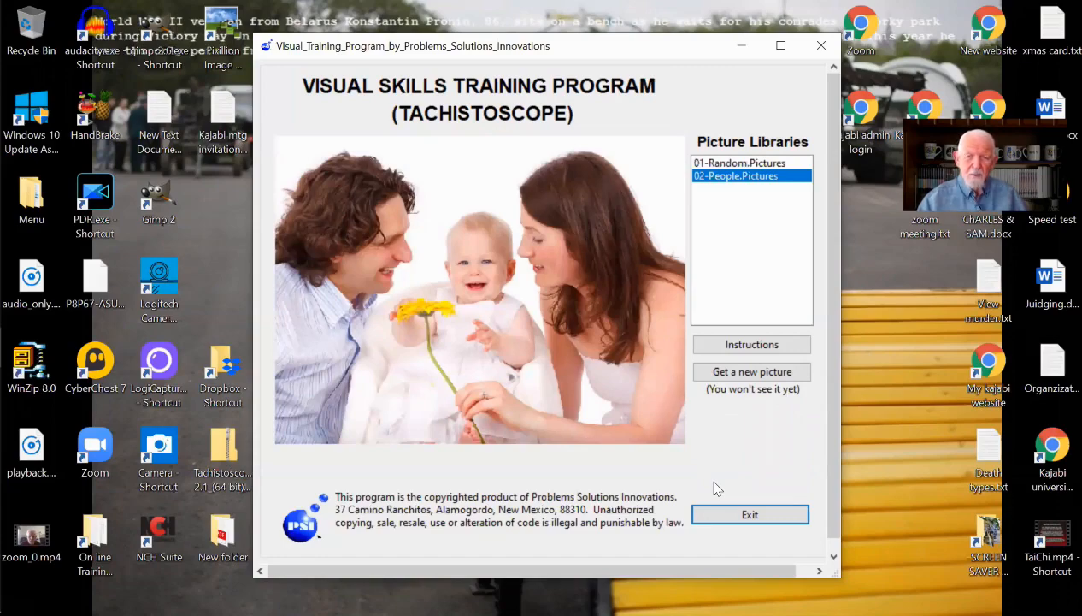
{"action": "mouse_move", "coordinate": [766, 421]}
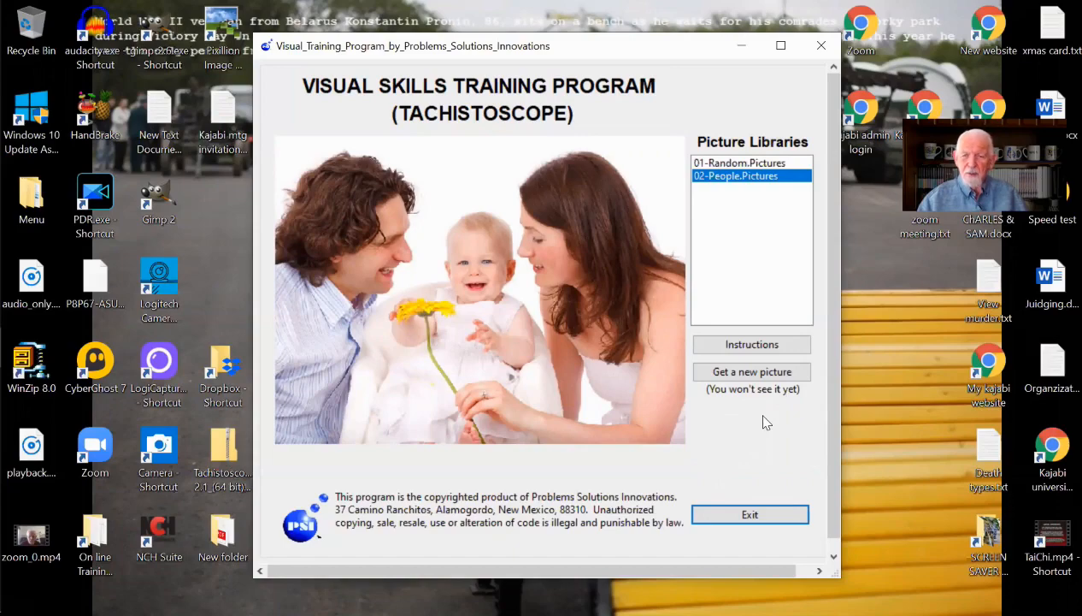
- Get another People picture and set the time span to 1/10 second
{"action": "left_click", "coordinate": [752, 371]}
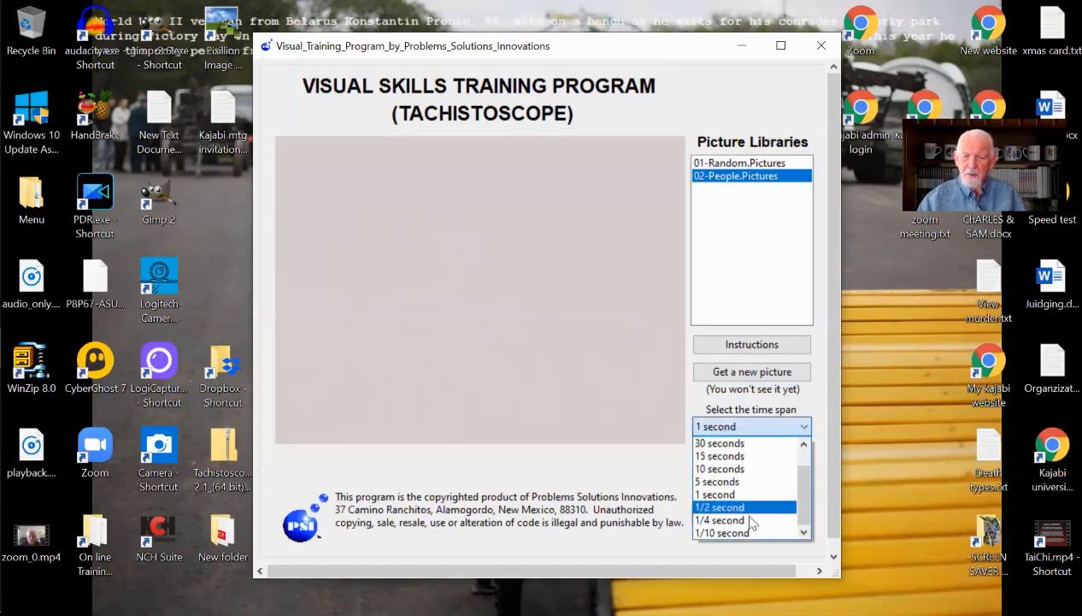
{"action": "left_click", "coordinate": [722, 532]}
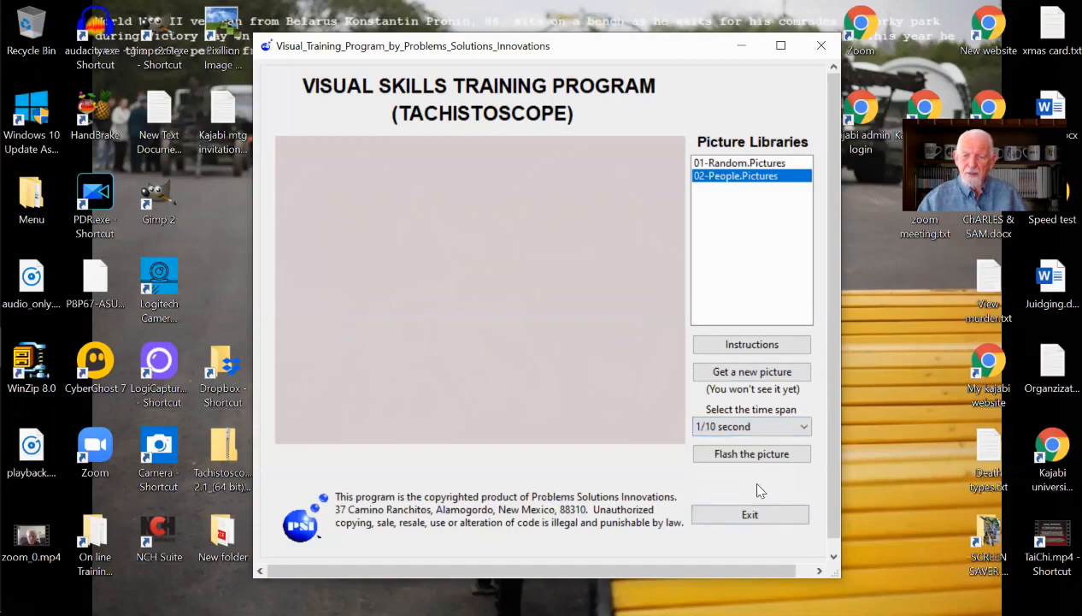